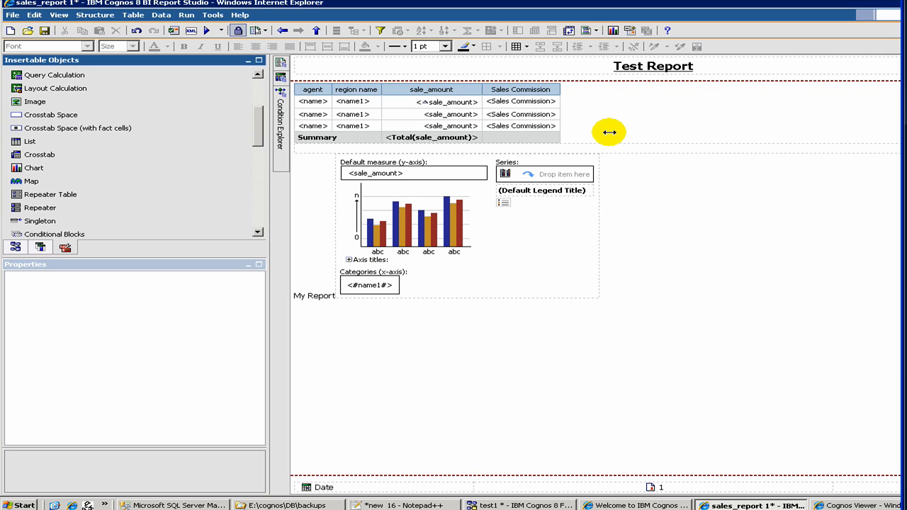
mouse_move(592, 118)
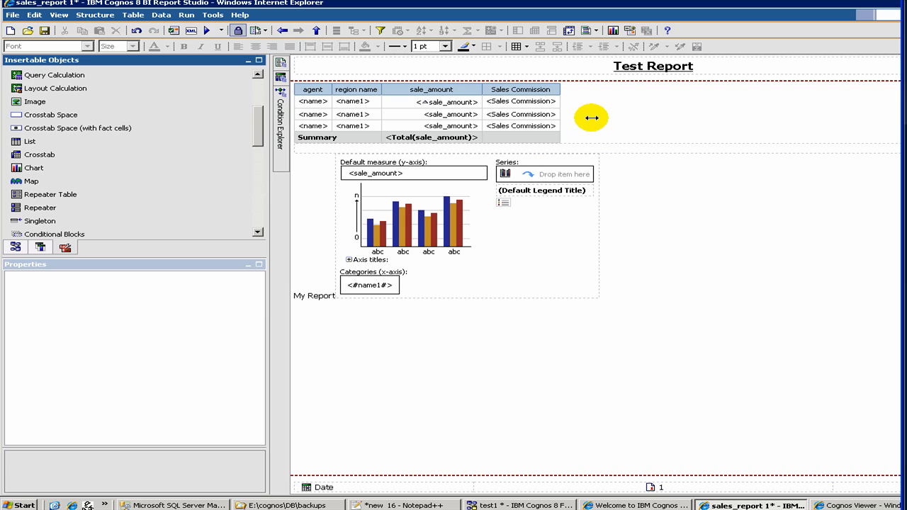
mouse_move(546, 129)
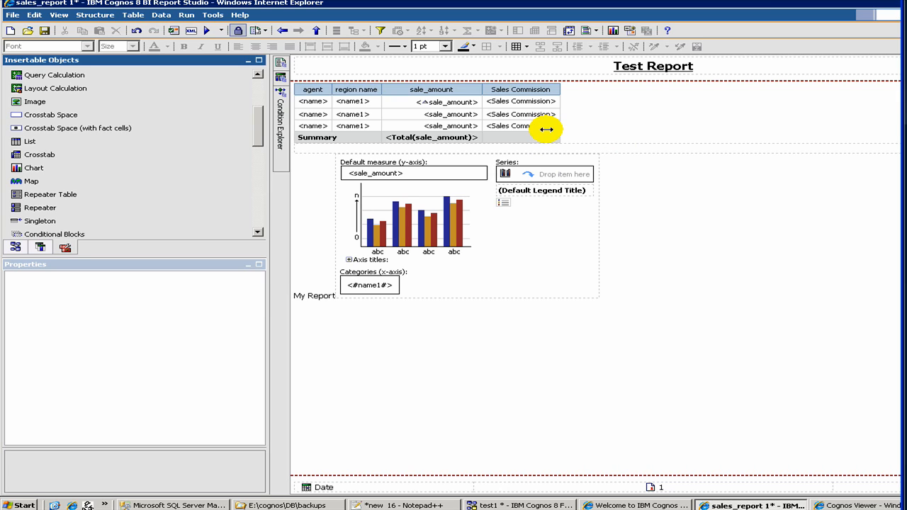
mouse_move(377, 26)
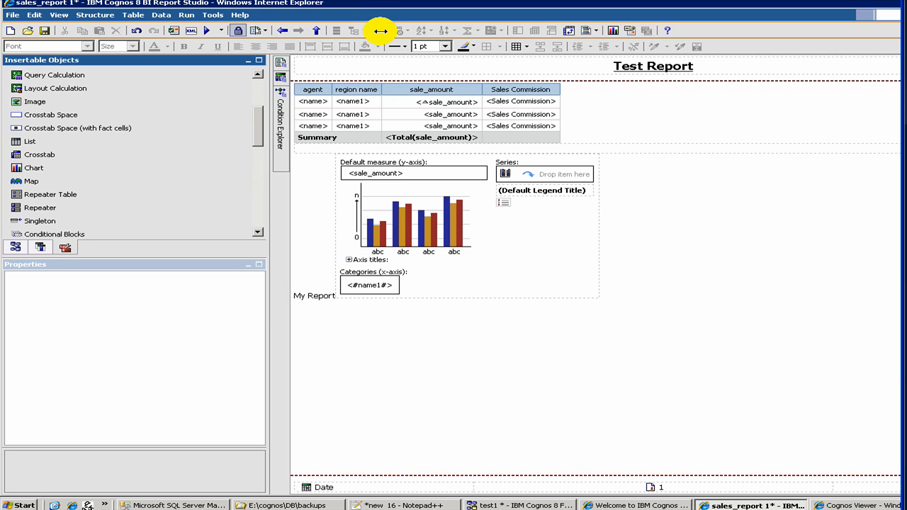
mouse_move(382, 30)
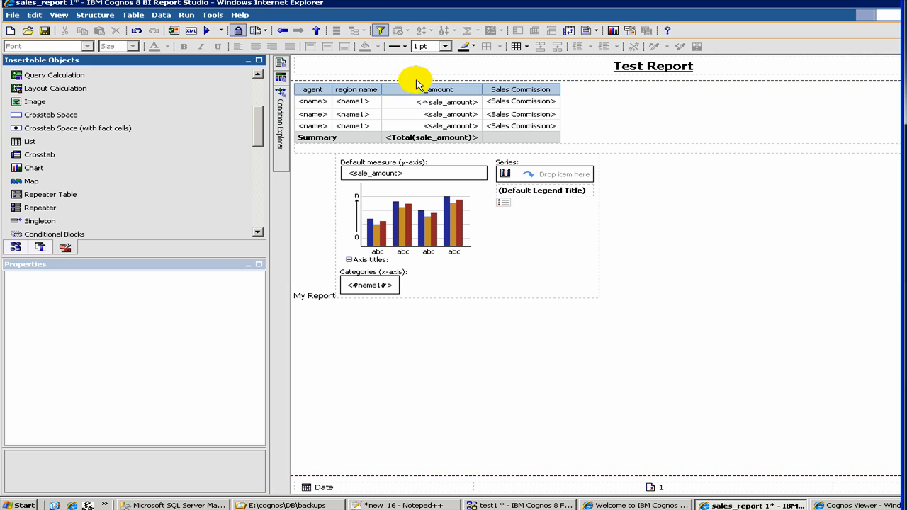
mouse_move(429, 96)
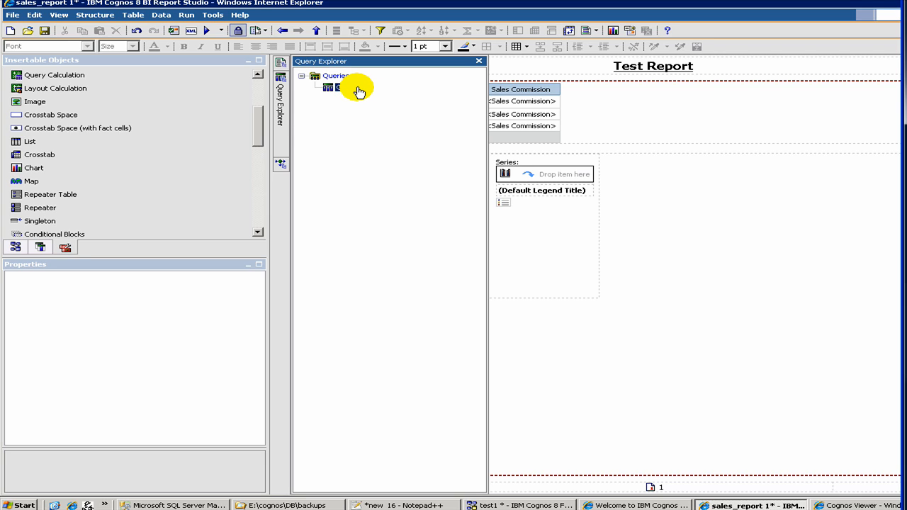
Step: Open Query1 and view the name1 data item's properties, labelled 'region name'
double_click(339, 87)
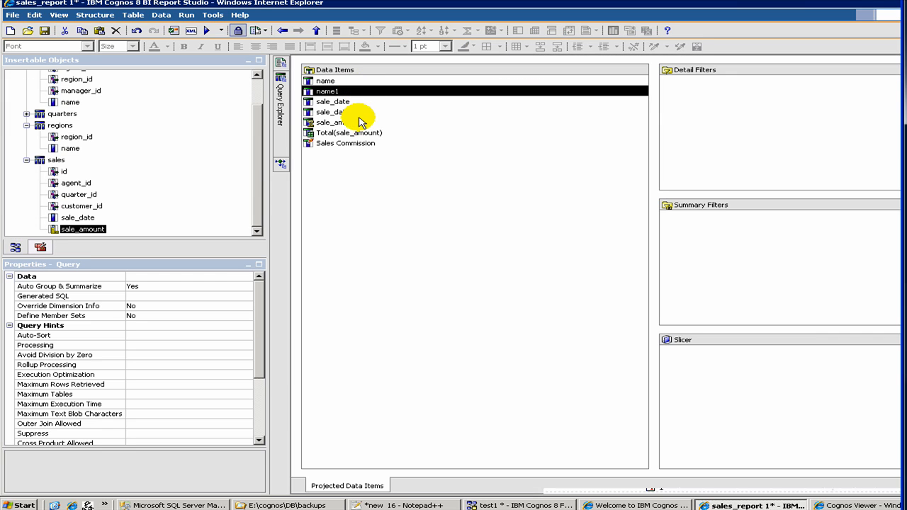
click(327, 91)
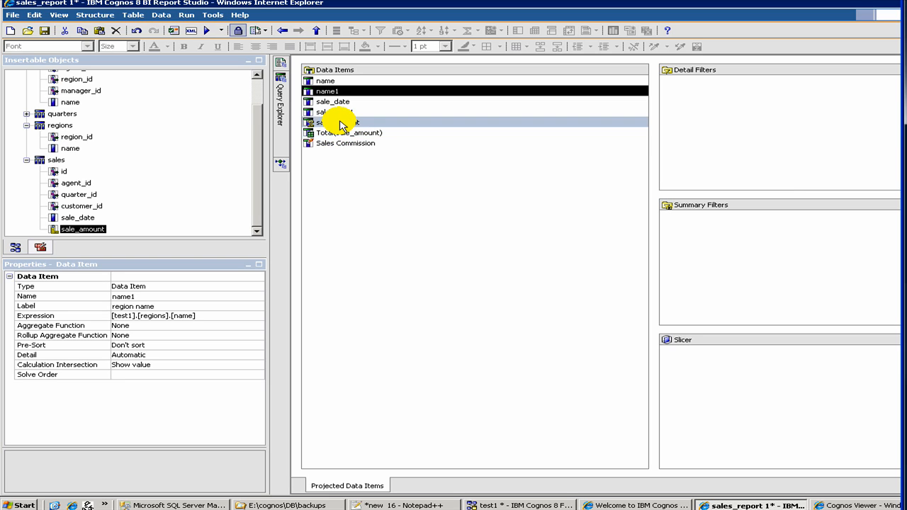
mouse_move(340, 122)
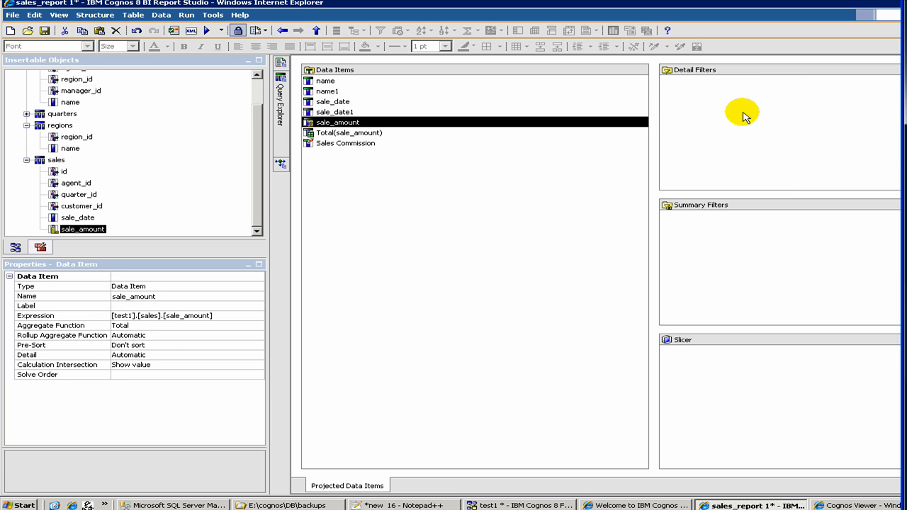
mouse_move(698, 98)
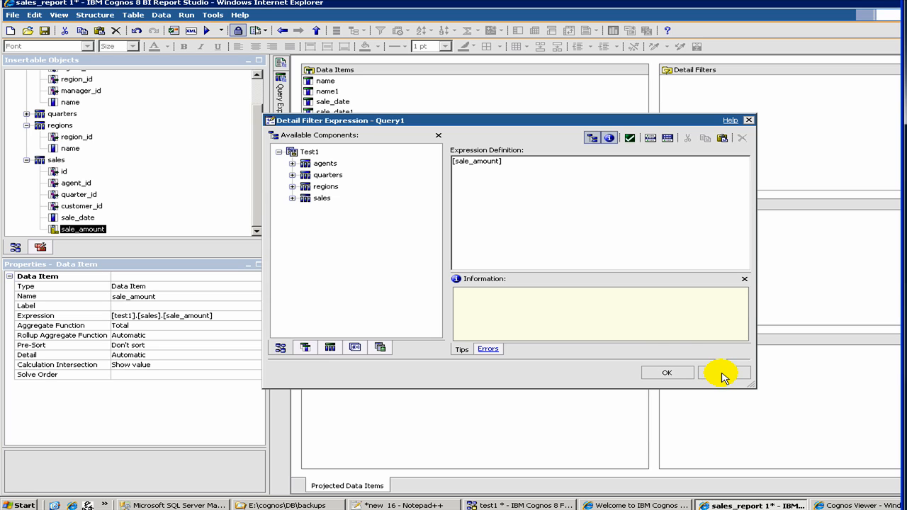
Step: Restart the sale_amount detail filter and set its threshold to > 5000
click(723, 373)
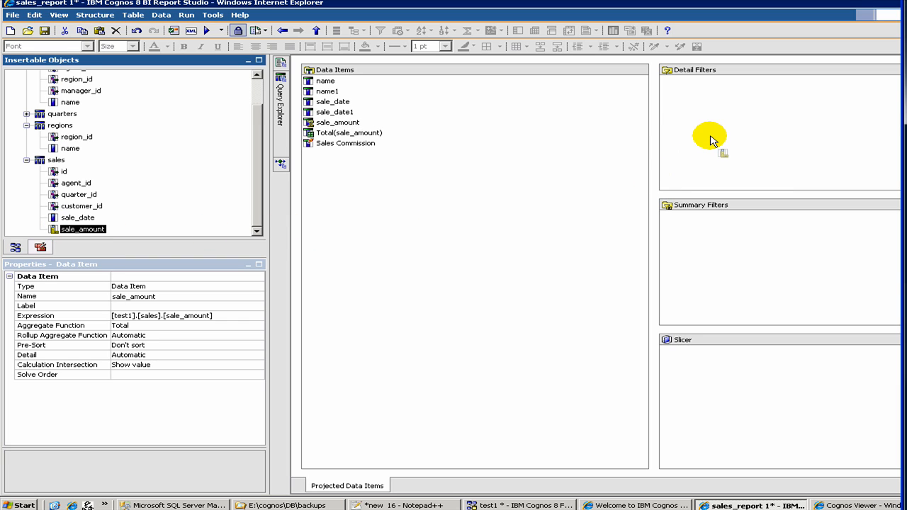
click(338, 122)
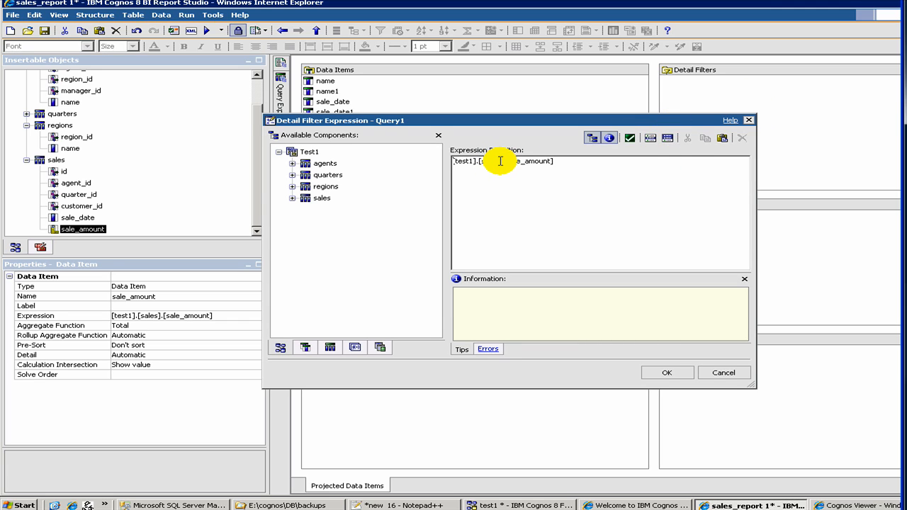
mouse_move(637, 178)
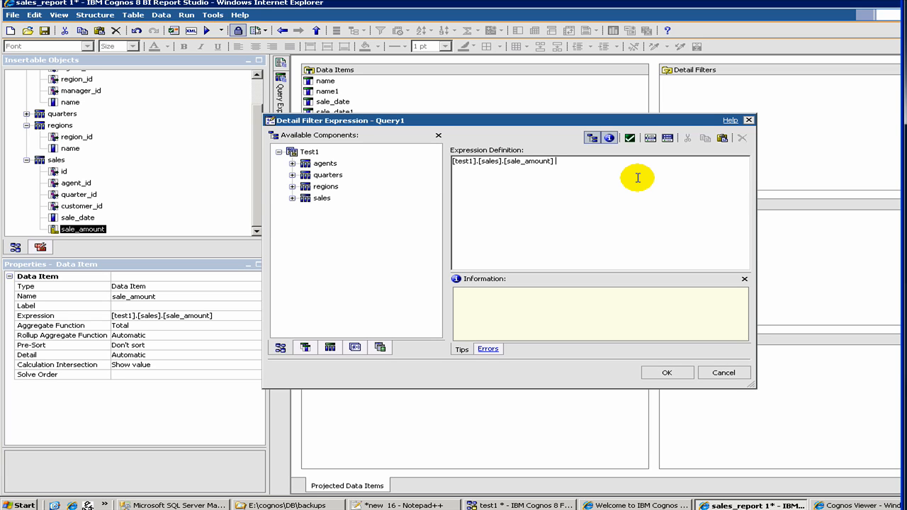
text(> 100)
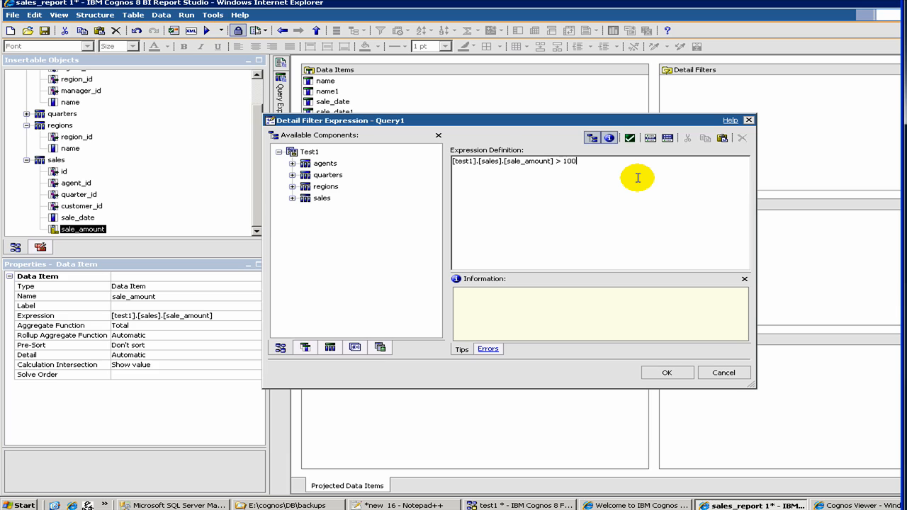
key(Backspace)
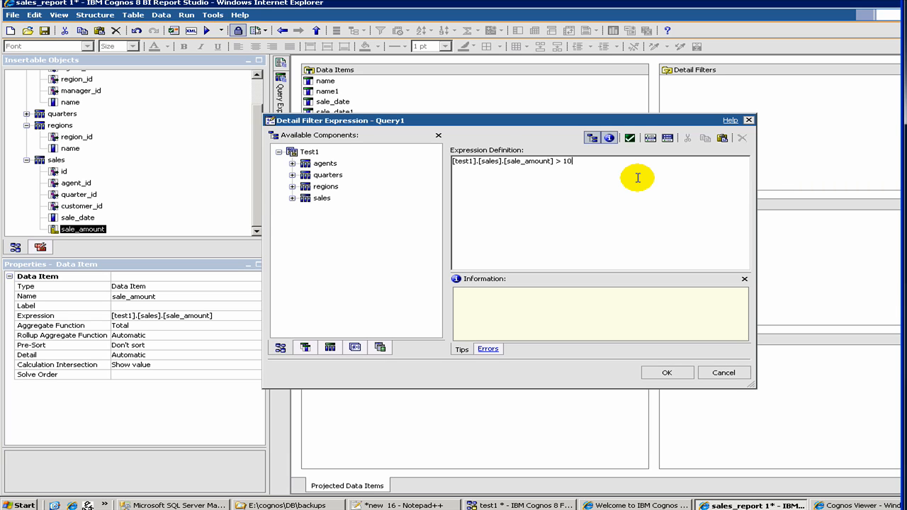
key(BackSpace)
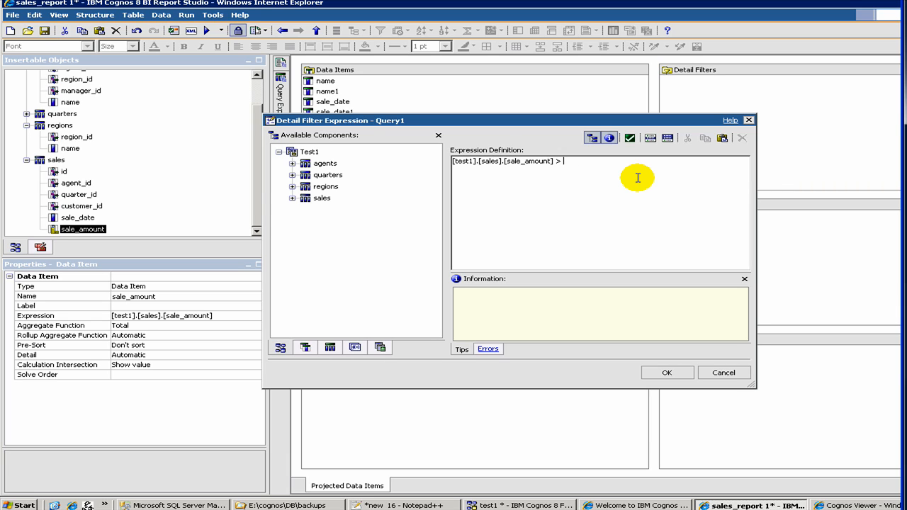
text(0)
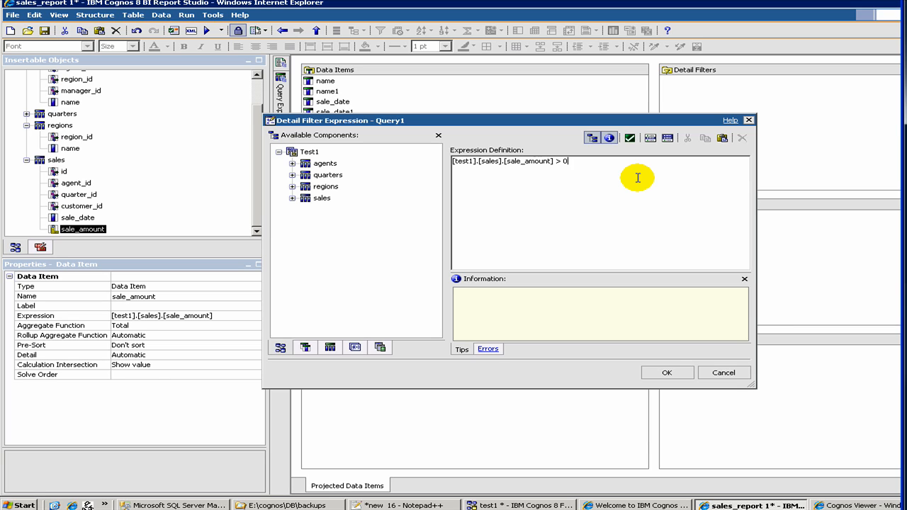
text(50)
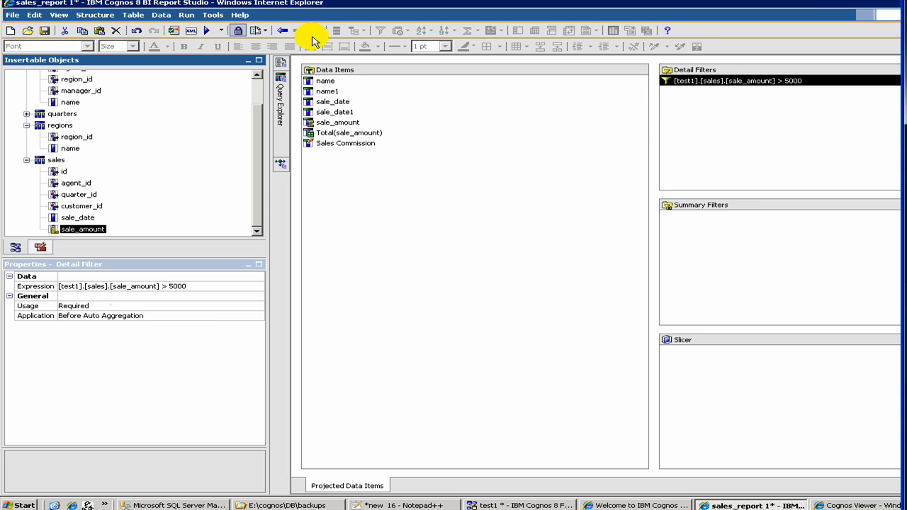
mouse_move(206, 35)
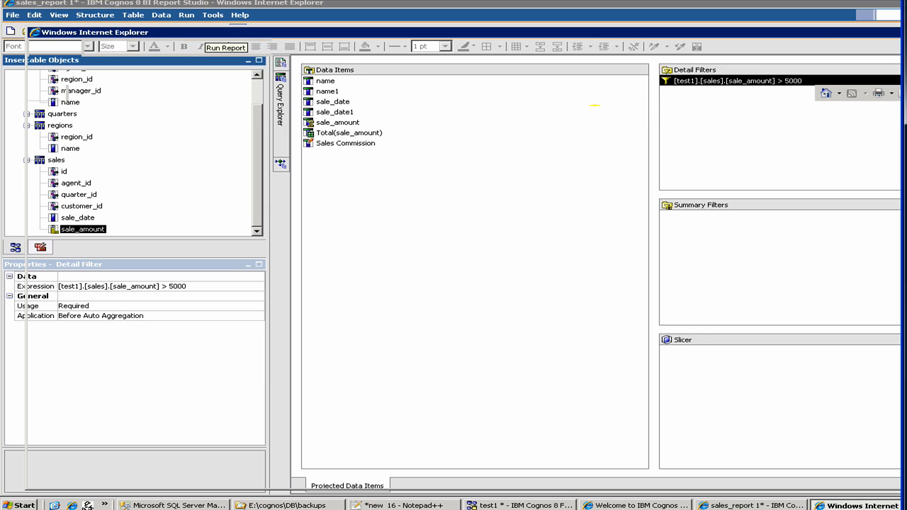
Step: Run the report, launching a blank Cognos Viewer window
click(226, 48)
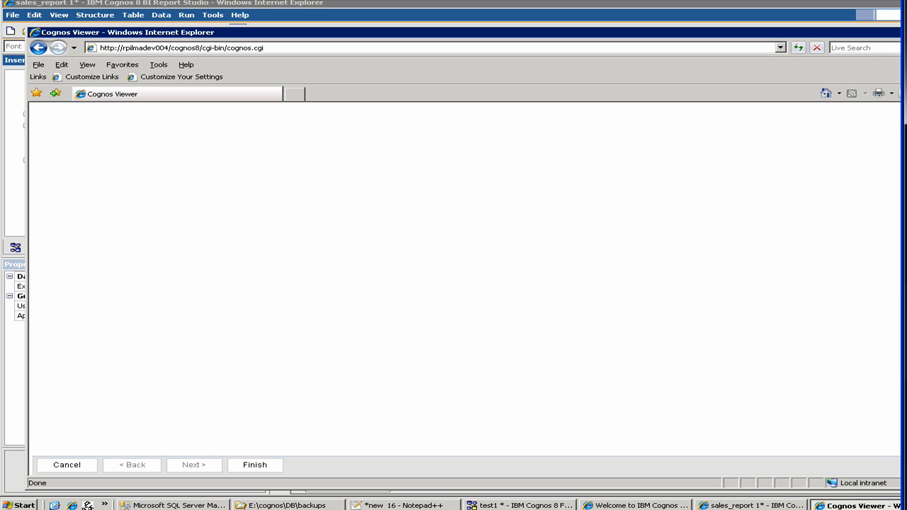
Step: Finish the prompt page to show the Test Report with its 101,900 summary and region chart
click(255, 465)
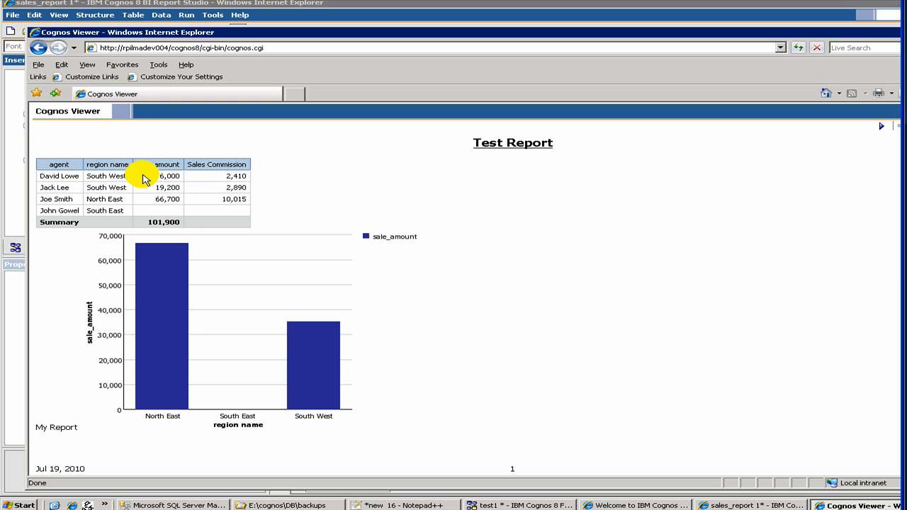
mouse_move(156, 156)
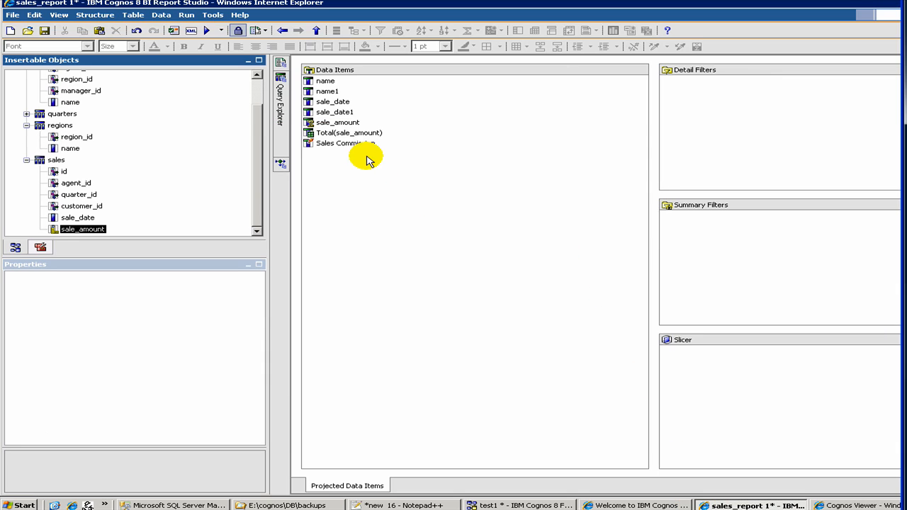
Step: Add a sale_amount detail filter with the expression [sale_amount] < 50000
click(337, 122)
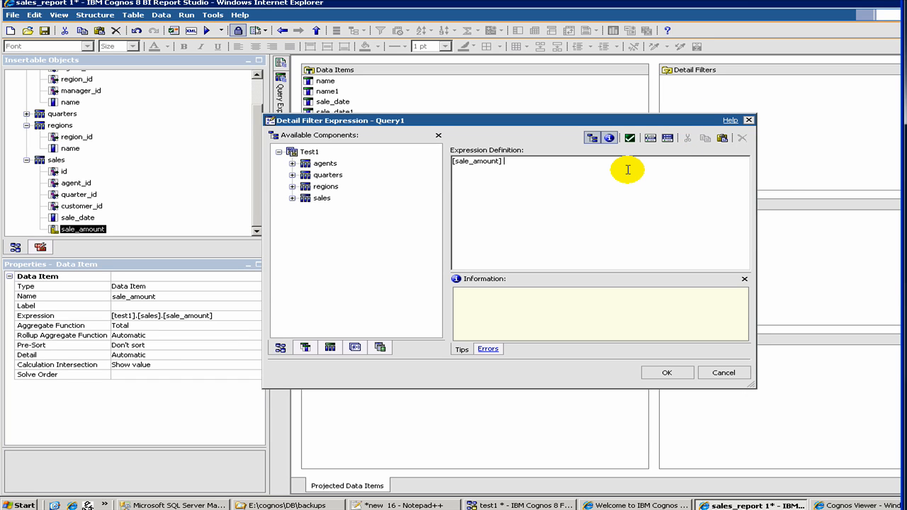
text(< 50000)
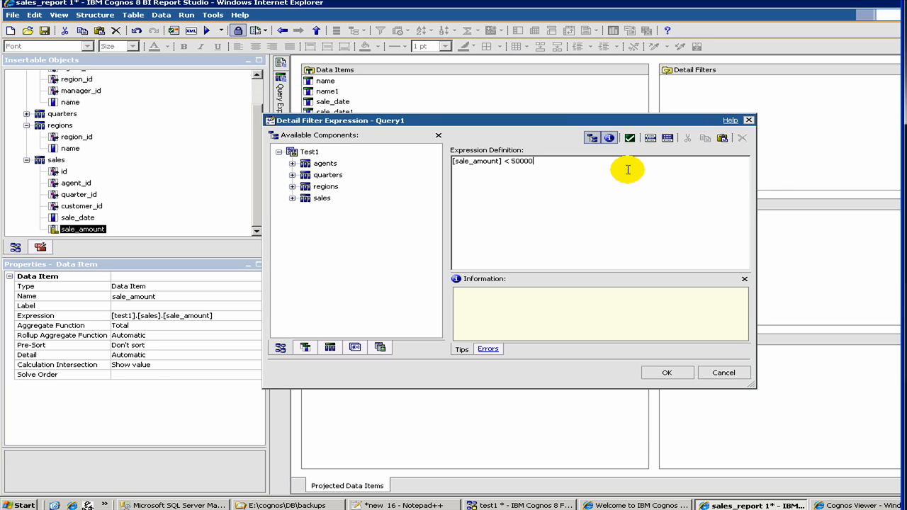
mouse_move(685, 337)
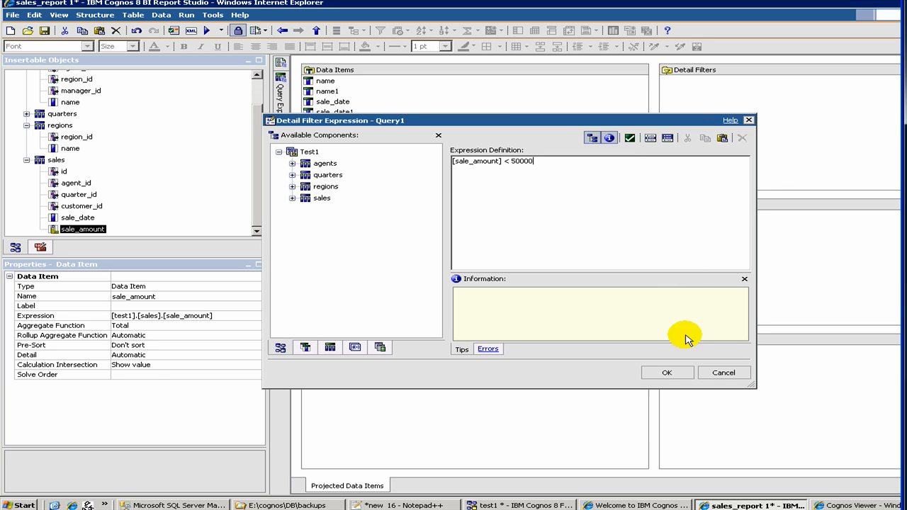
click(666, 372)
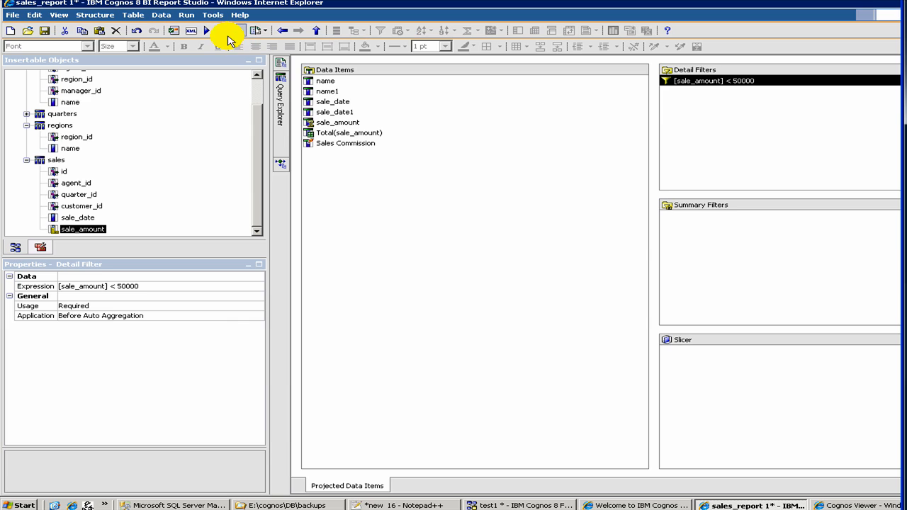
mouse_move(510, 101)
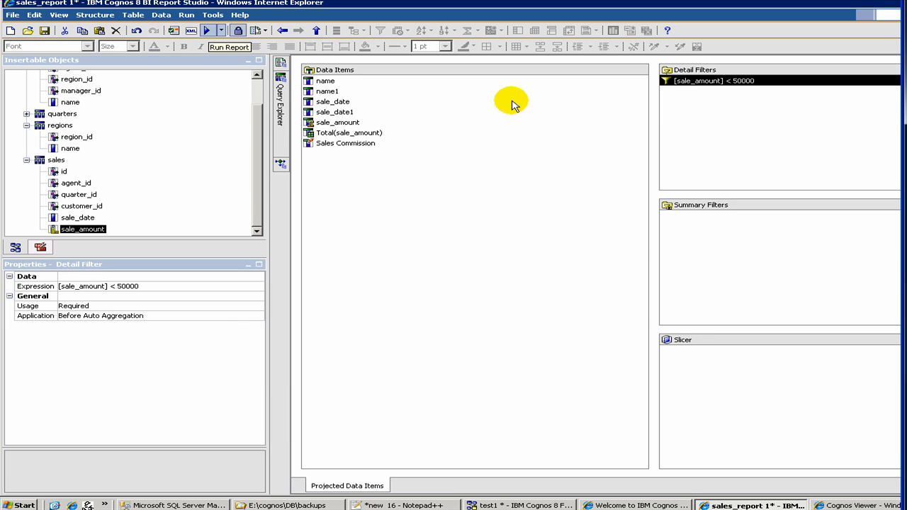
Step: Change the filter to [sale_amount] > 10000 and add quarters name as data item name2
click(208, 30)
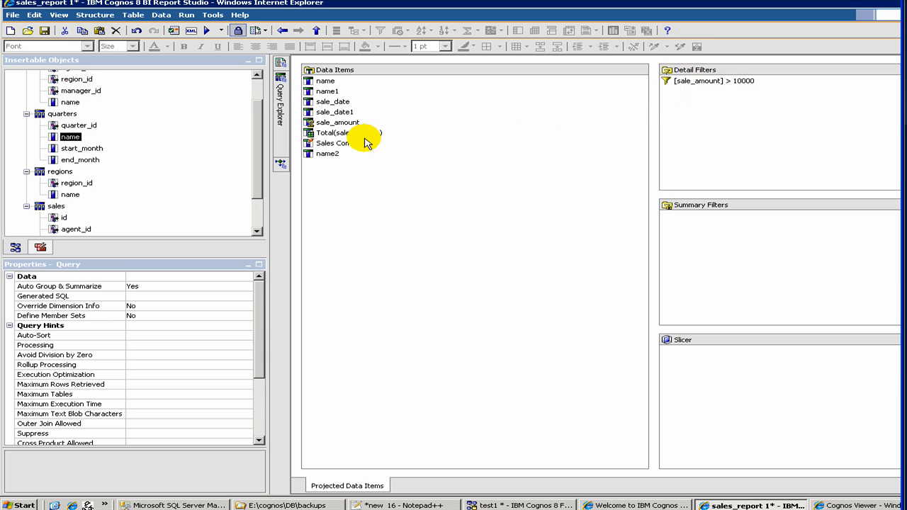
mouse_move(698, 85)
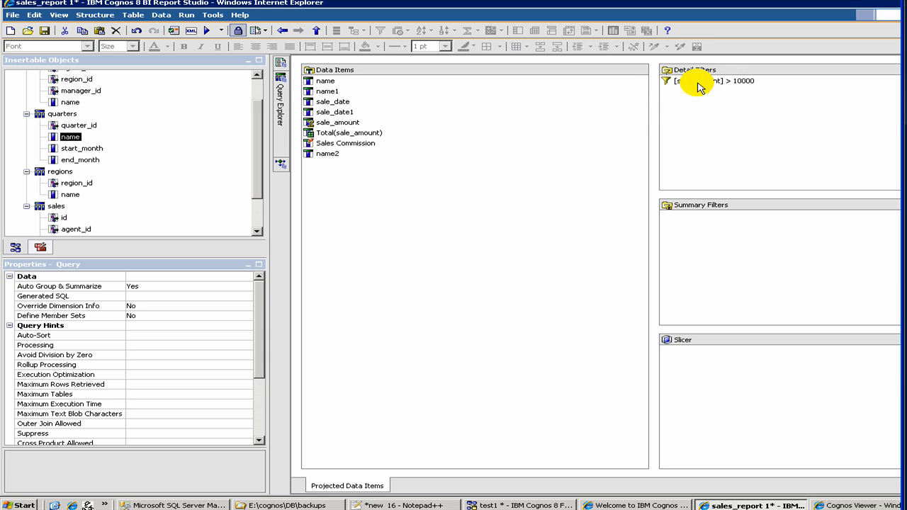
mouse_move(734, 221)
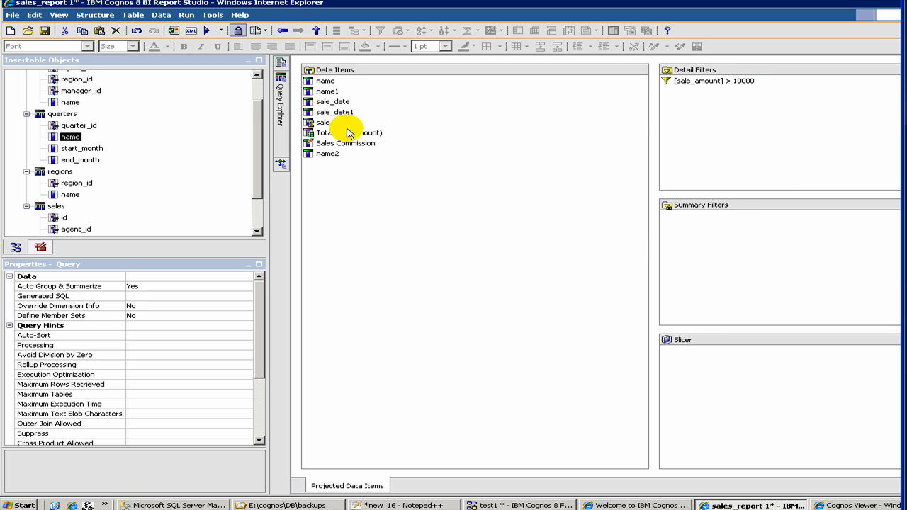
mouse_move(268, 48)
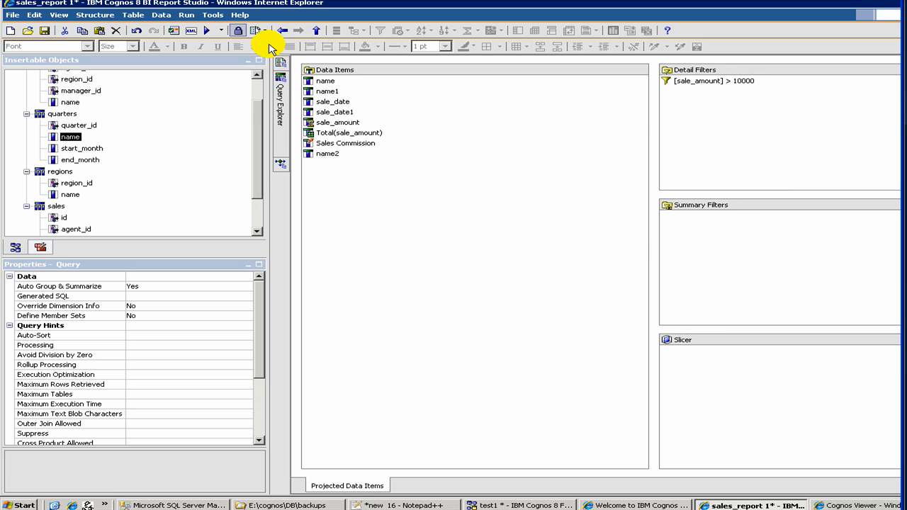
mouse_move(209, 34)
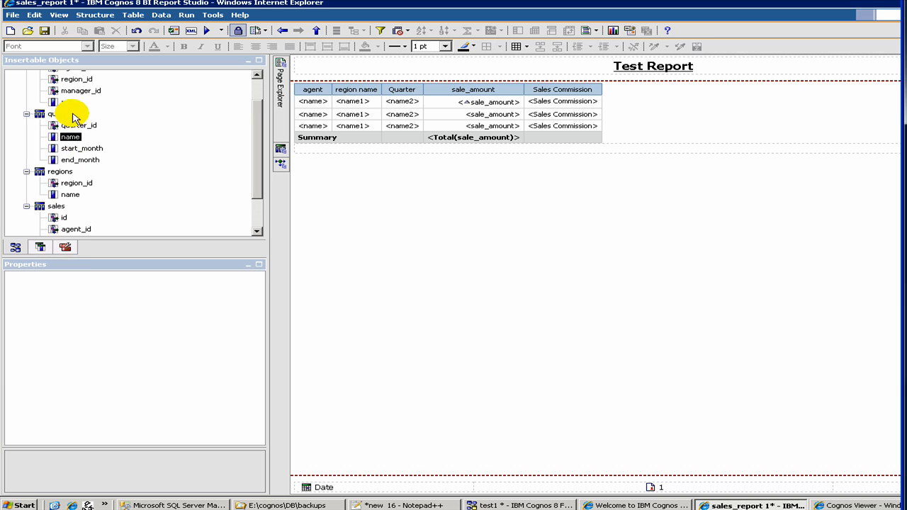
mouse_move(259, 110)
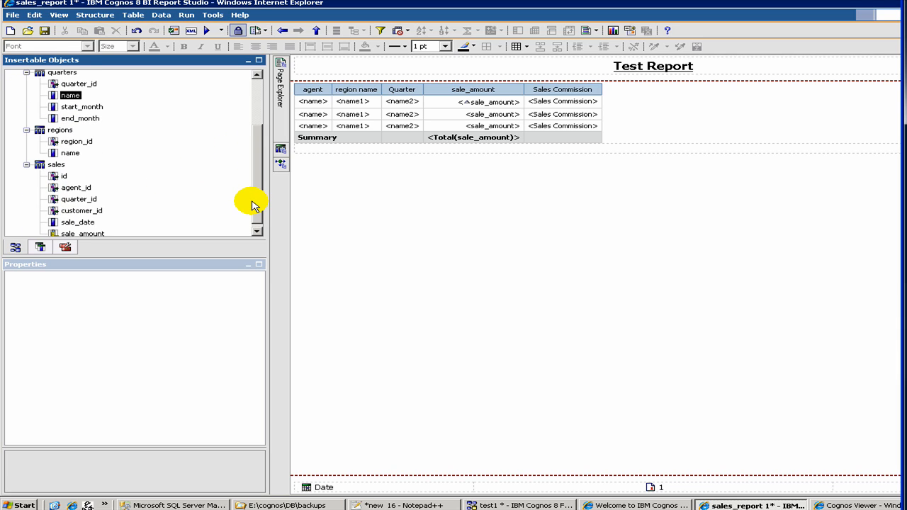
mouse_move(254, 204)
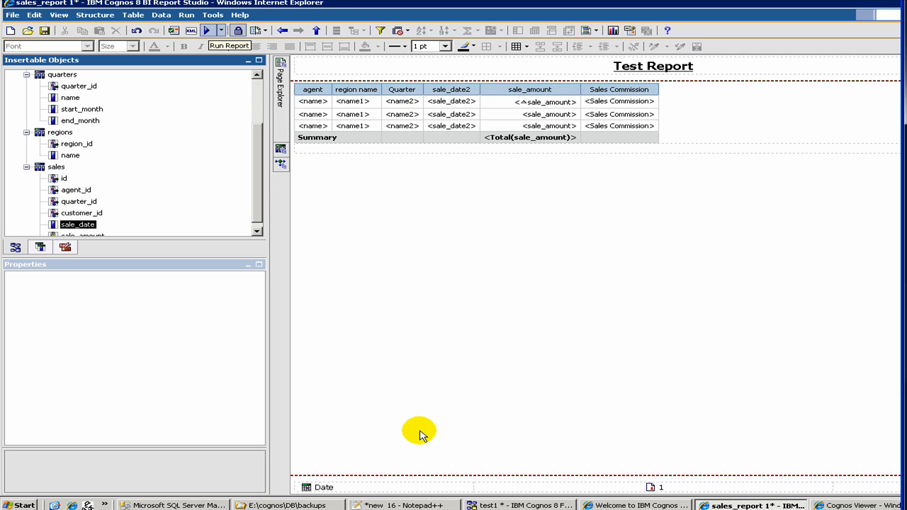
Step: Run the report showing five sales above 10,000 totalling 71,400, then return to Report Studio
click(207, 30)
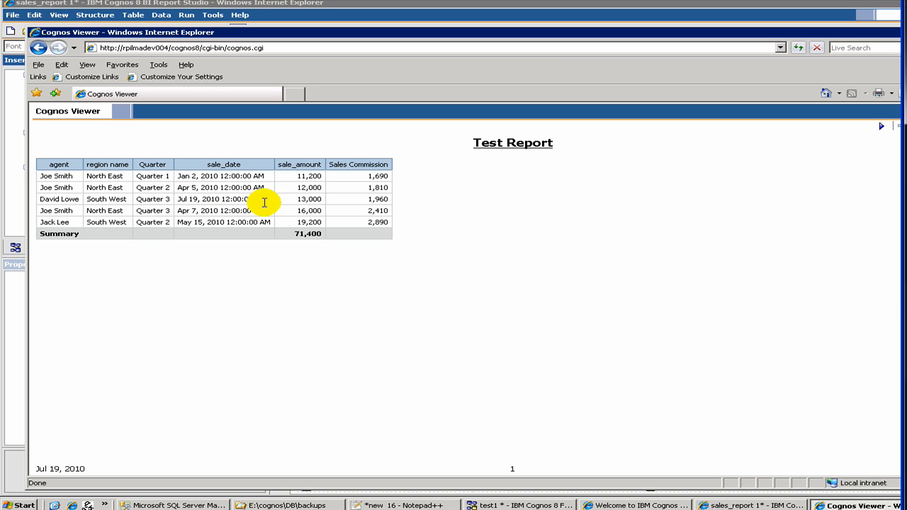
mouse_move(543, 299)
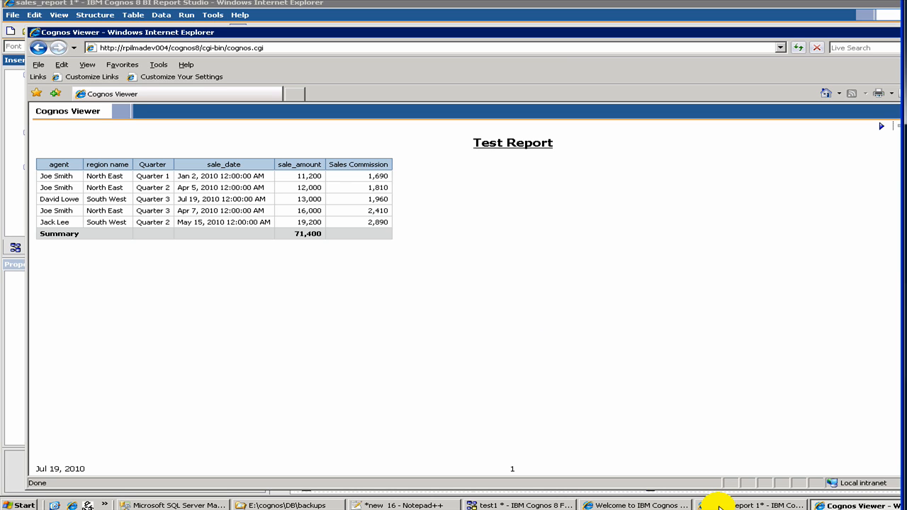
click(759, 505)
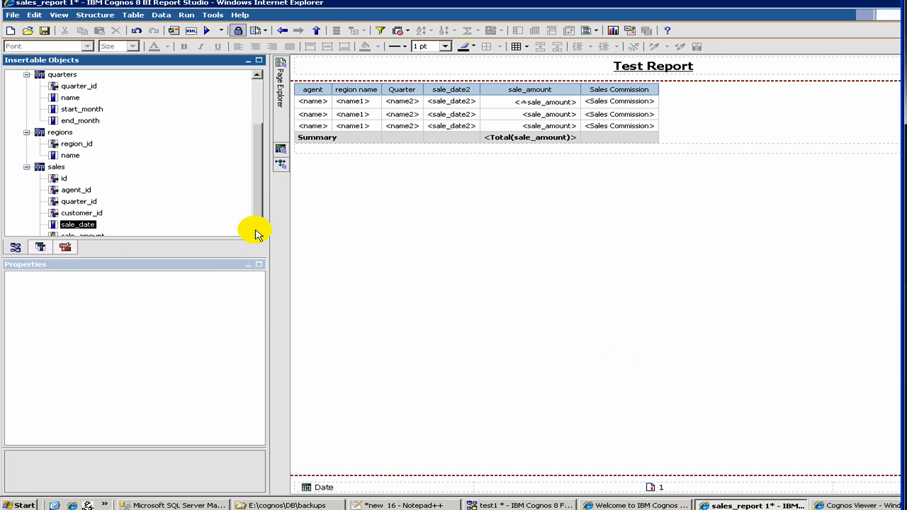
Step: Bring up the Toolbox prompt objects such as date, time and tree prompts
scroll(down, 3)
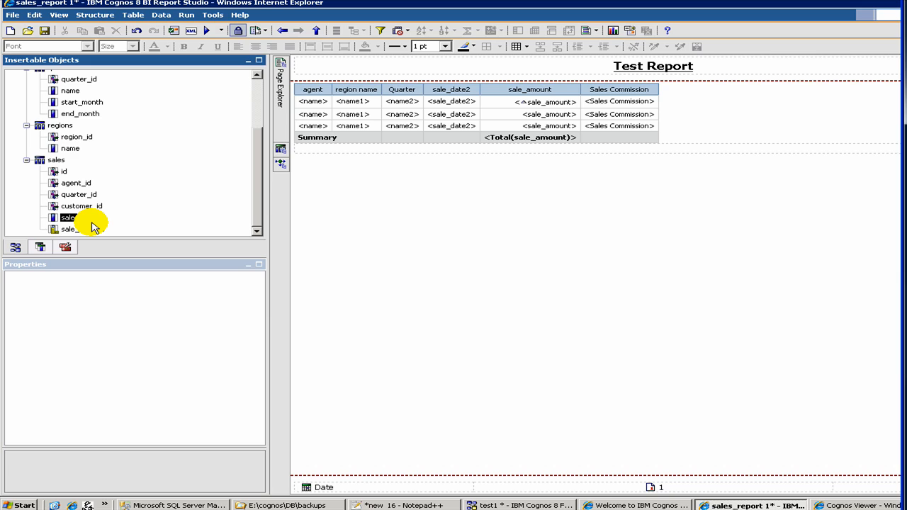
click(78, 217)
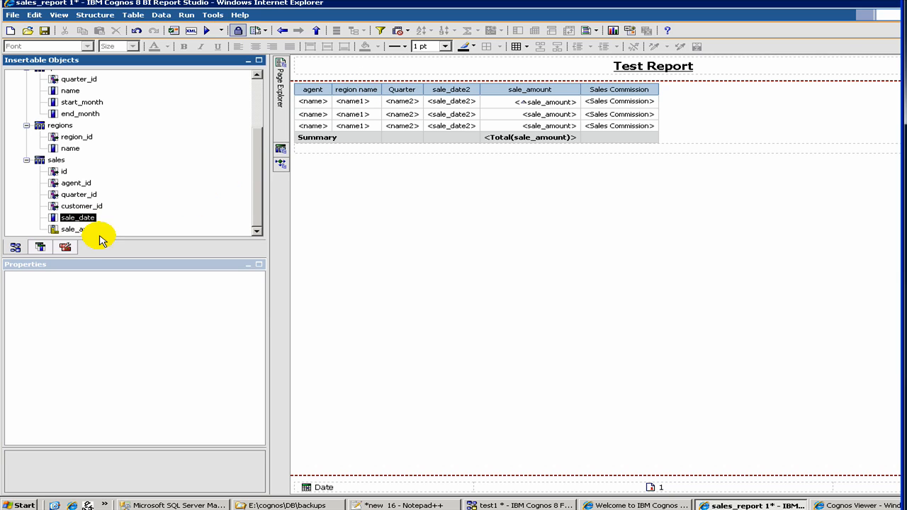
click(41, 247)
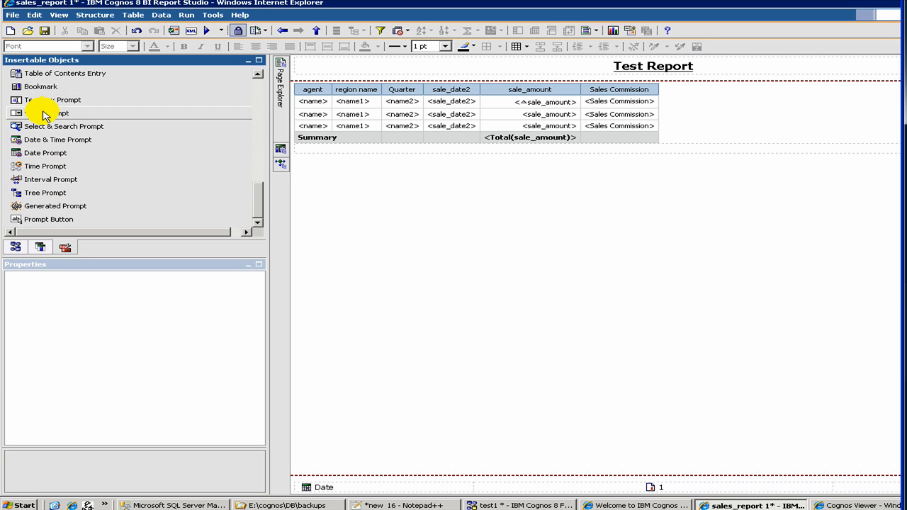
Step: Place a Value Prompt below the list and name its parameter 'Quarter'
click(46, 113)
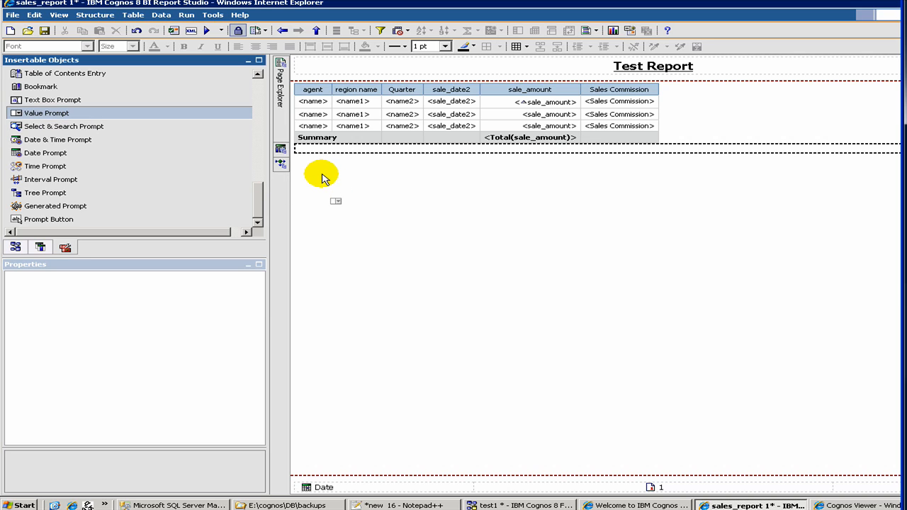
mouse_move(326, 174)
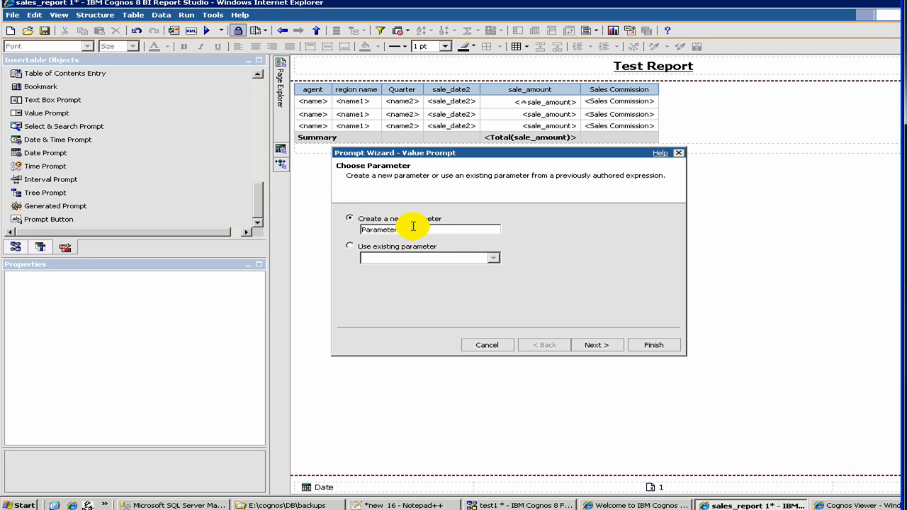
mouse_move(401, 231)
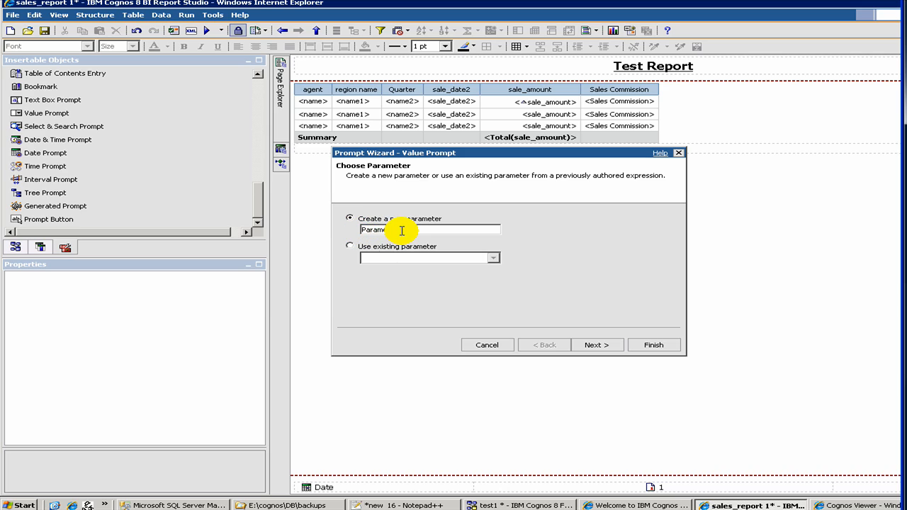
click(428, 229)
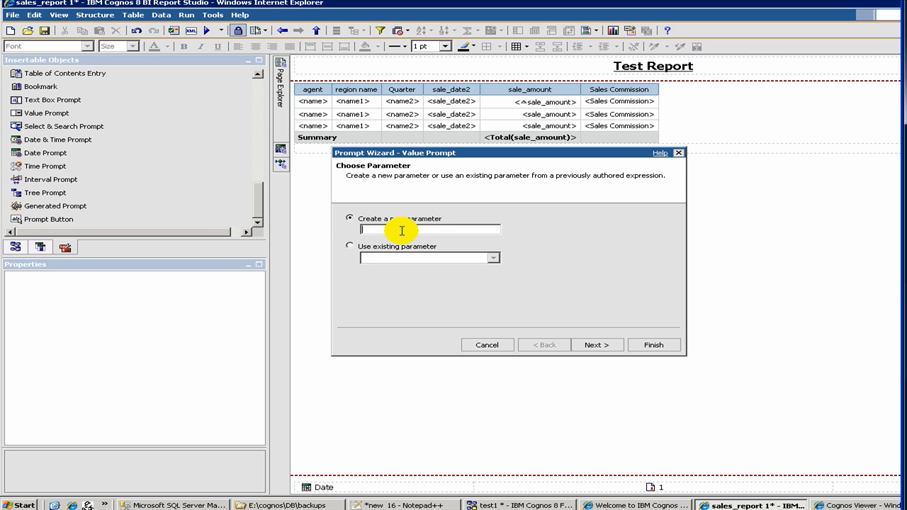
text(Quarter)
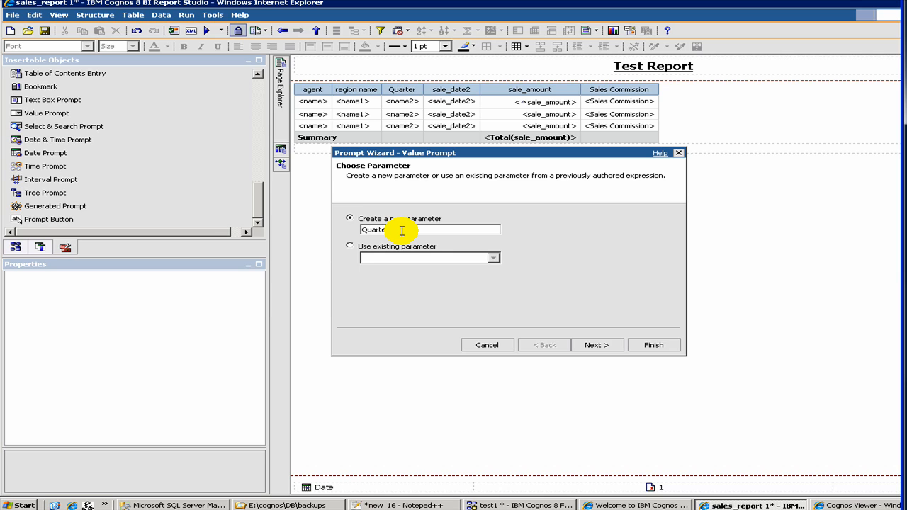
mouse_move(387, 245)
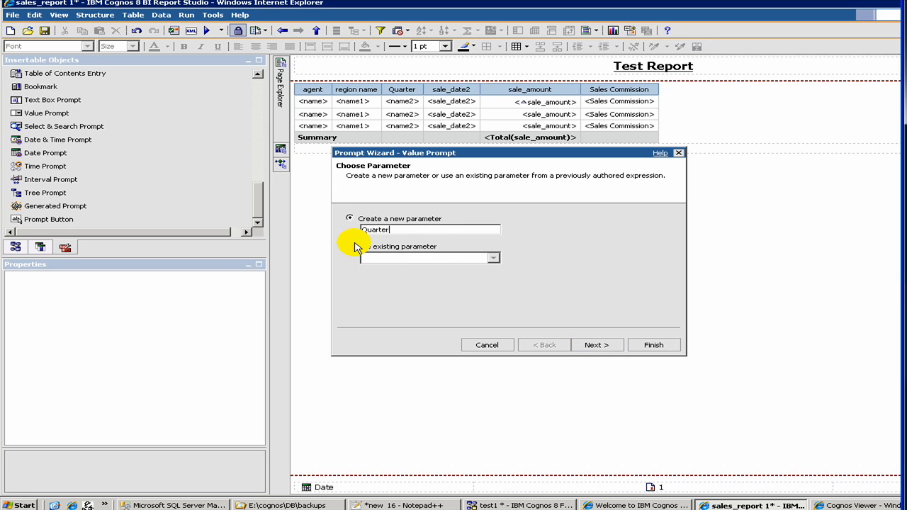
mouse_move(353, 251)
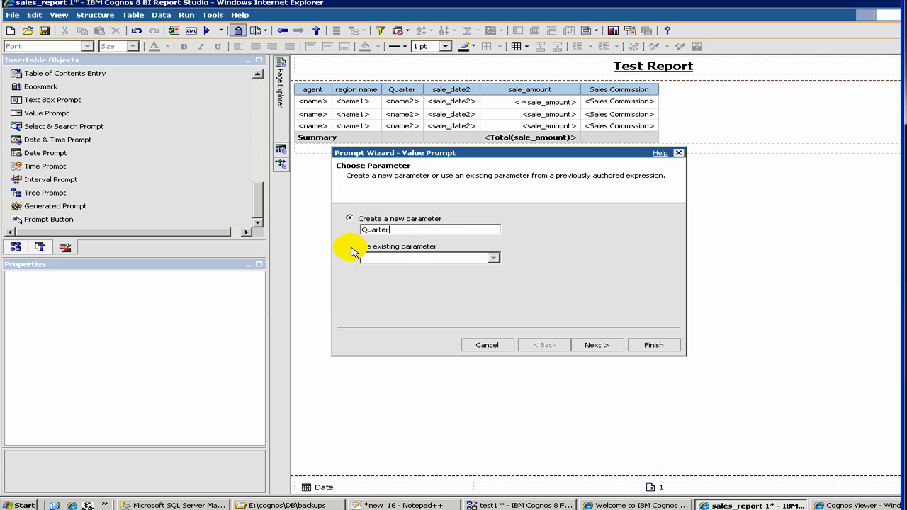
mouse_move(585, 348)
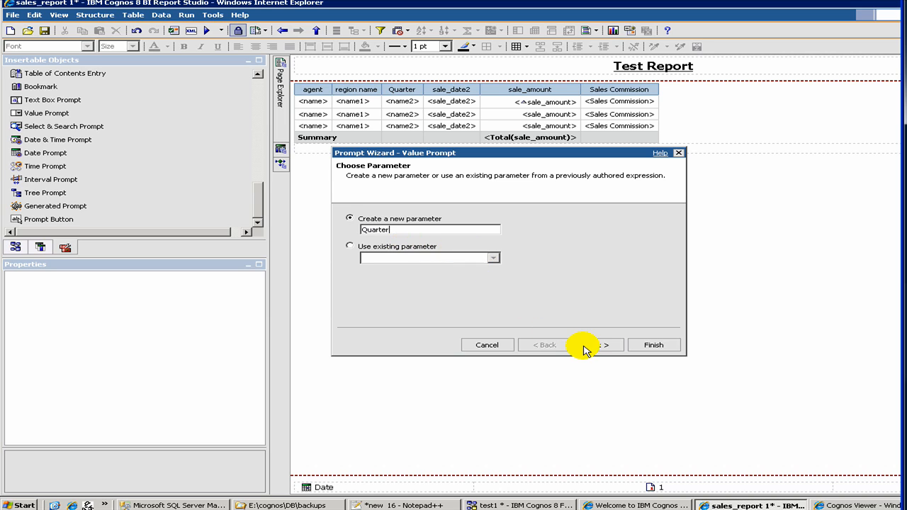
Step: Set the Quarter parameterized filter's package item to [test1].[quarters].[name]
click(592, 345)
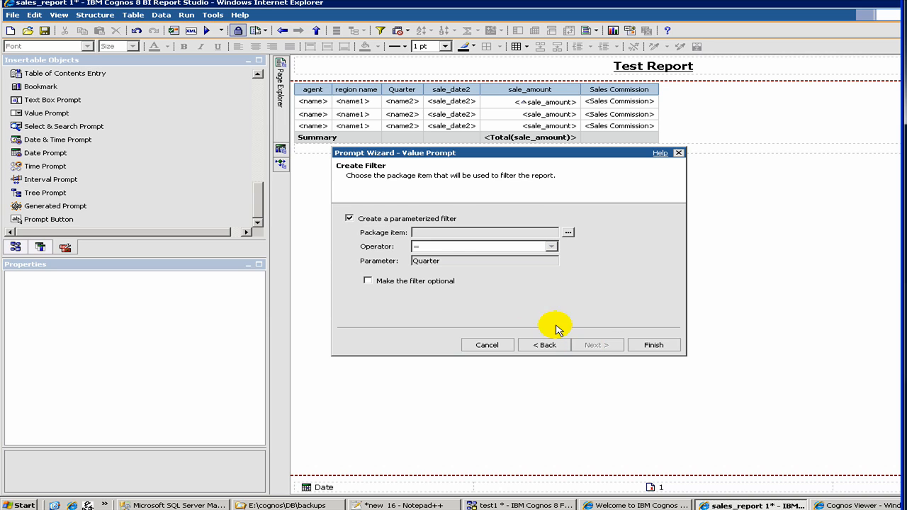
mouse_move(452, 244)
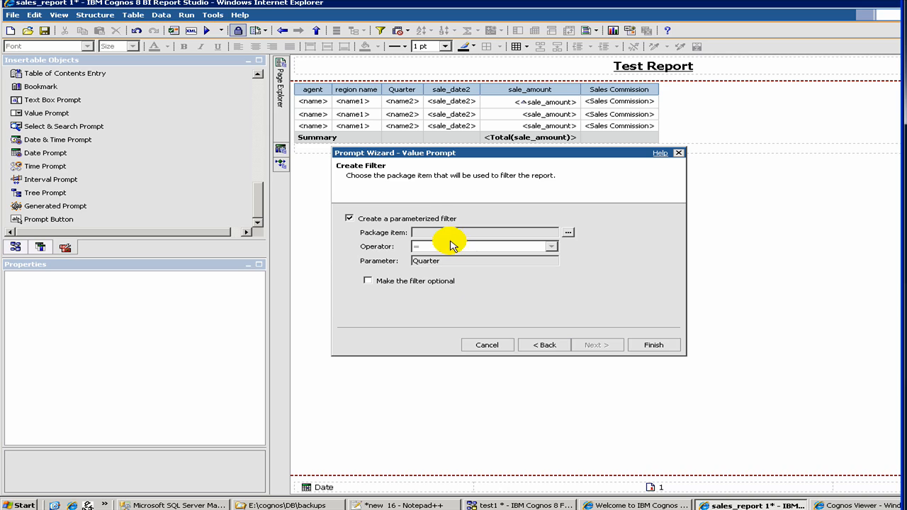
mouse_move(422, 244)
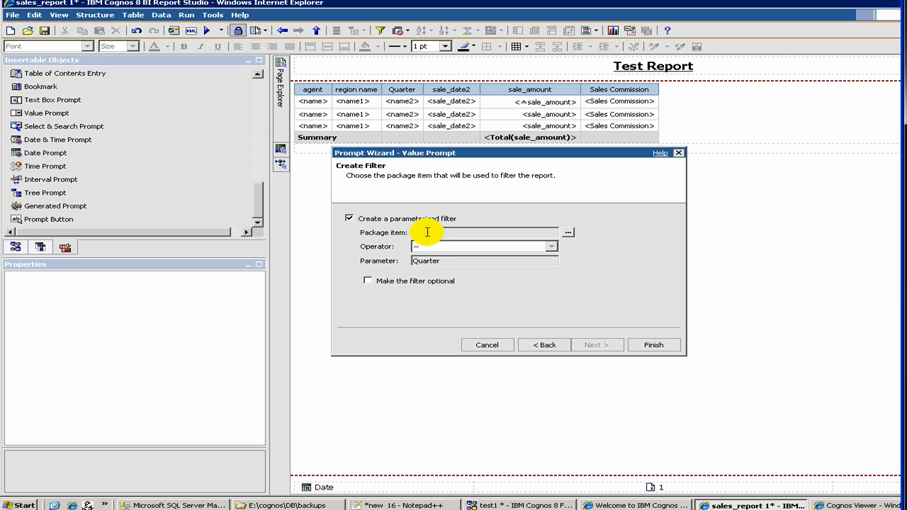
mouse_move(418, 234)
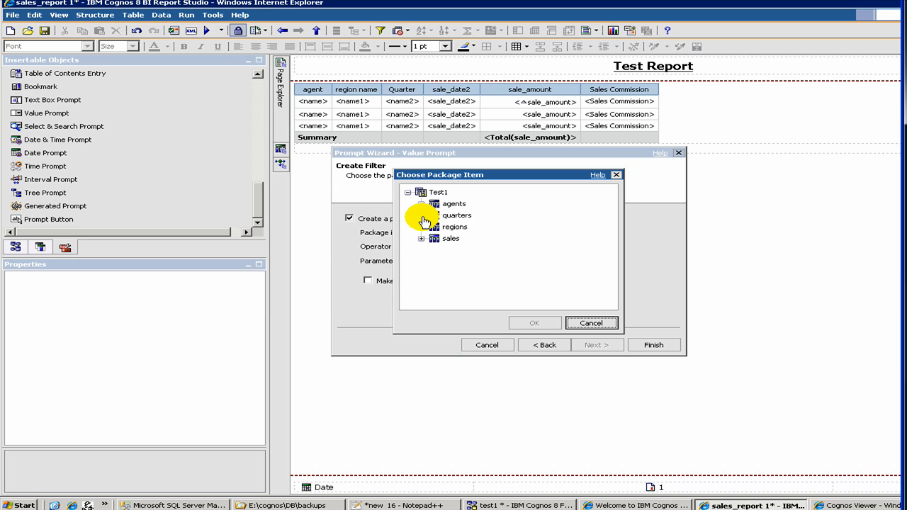
click(422, 215)
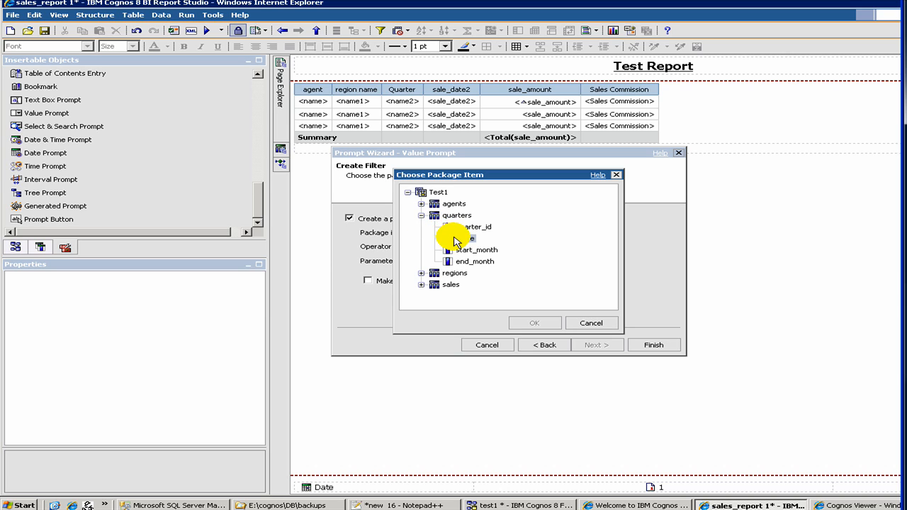
click(461, 238)
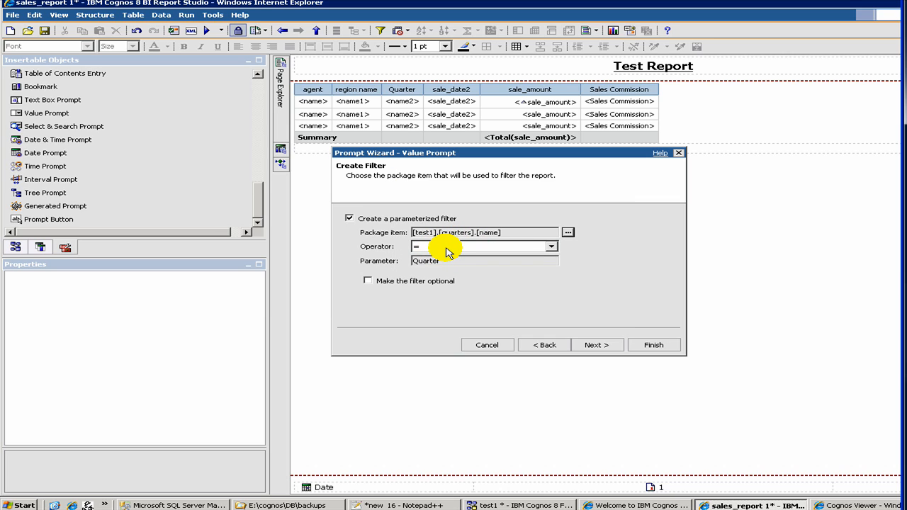
mouse_move(452, 249)
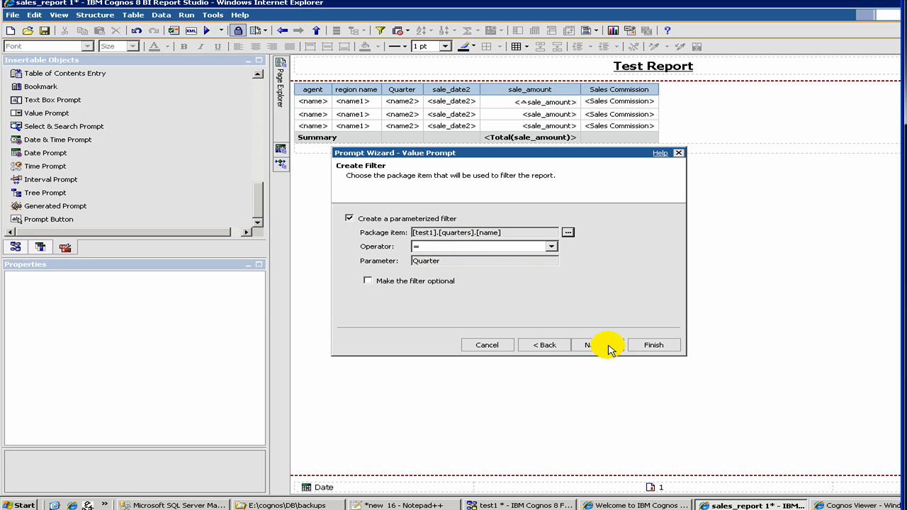
Step: Keep the filter on Query1, then browse the package's quarters items for display values
click(586, 345)
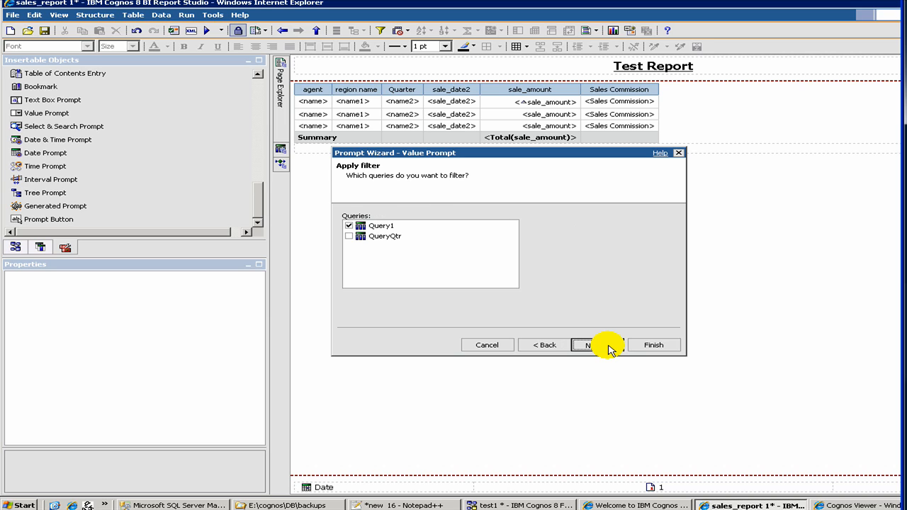
click(582, 345)
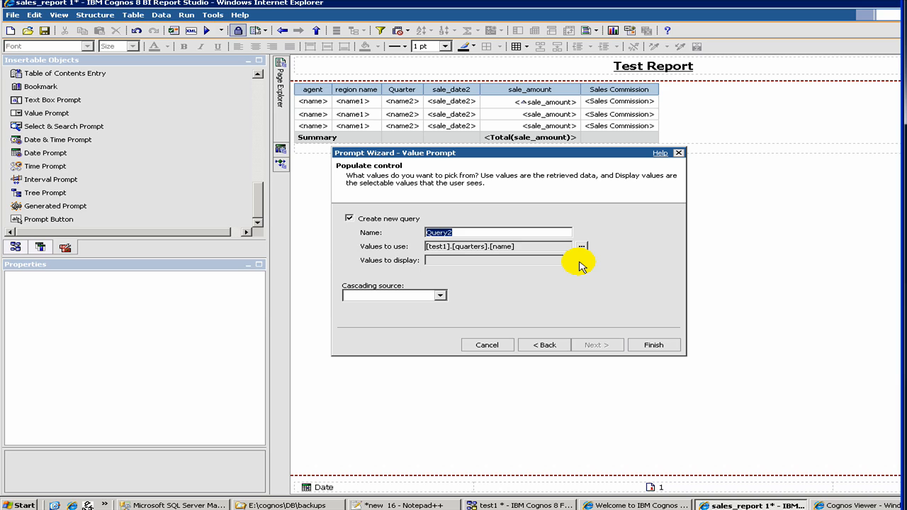
click(544, 344)
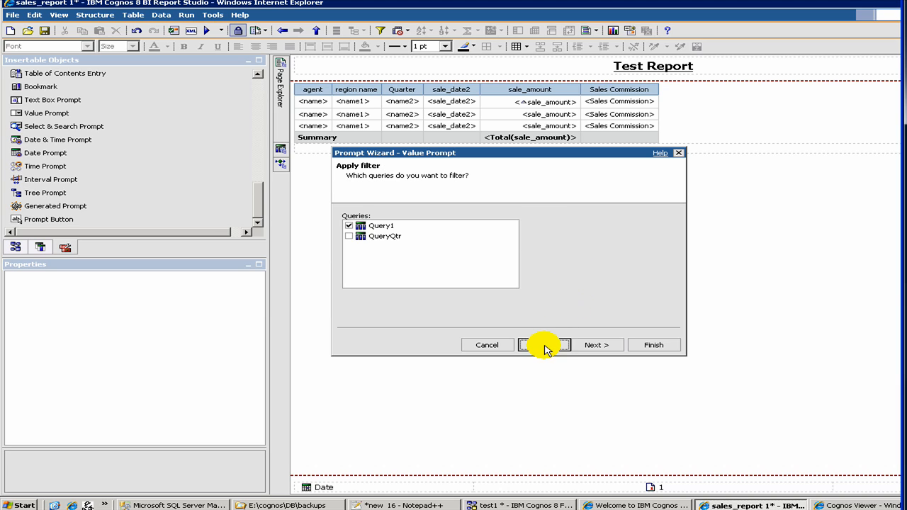
click(595, 346)
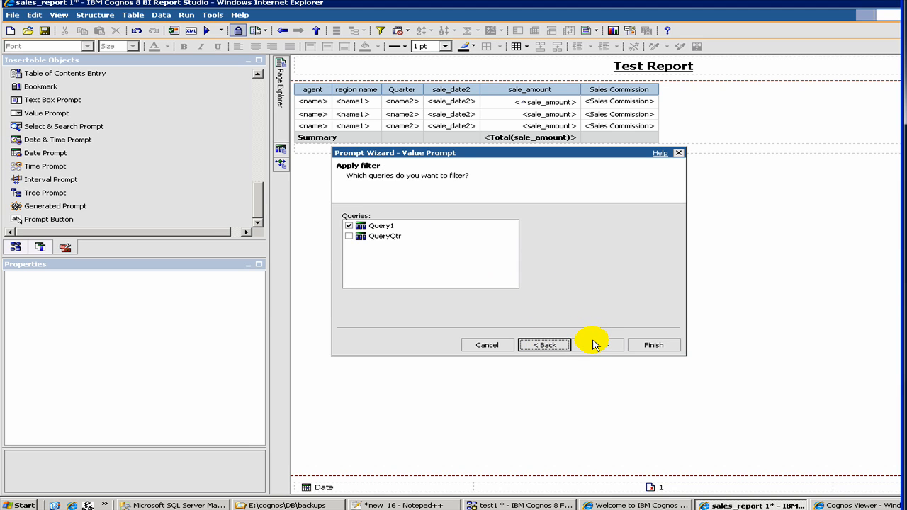
click(595, 345)
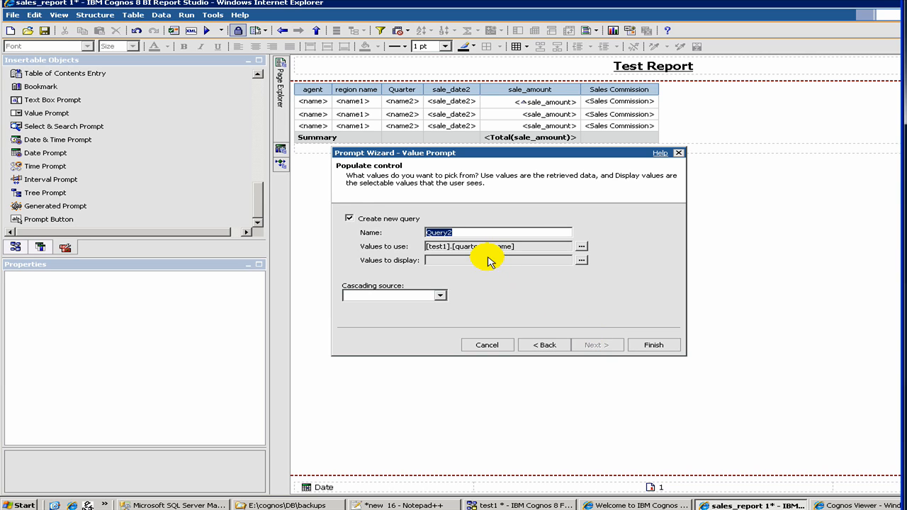
click(582, 260)
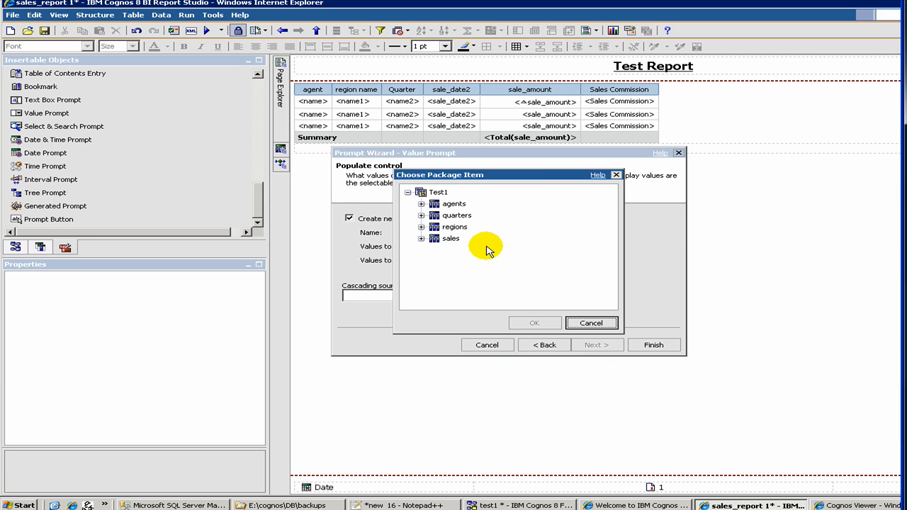
click(421, 215)
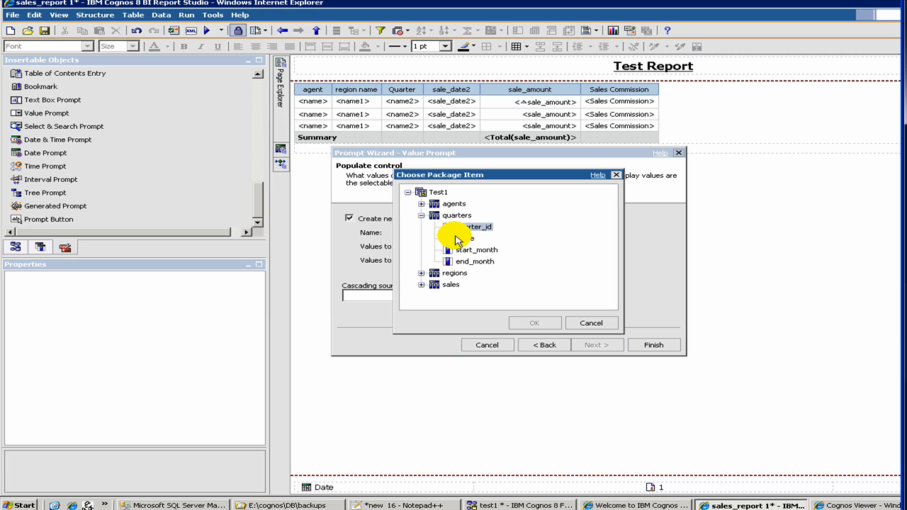
Step: Show quarter name as the displayed values, name the query QueryQtr, and finish the wizard
click(534, 323)
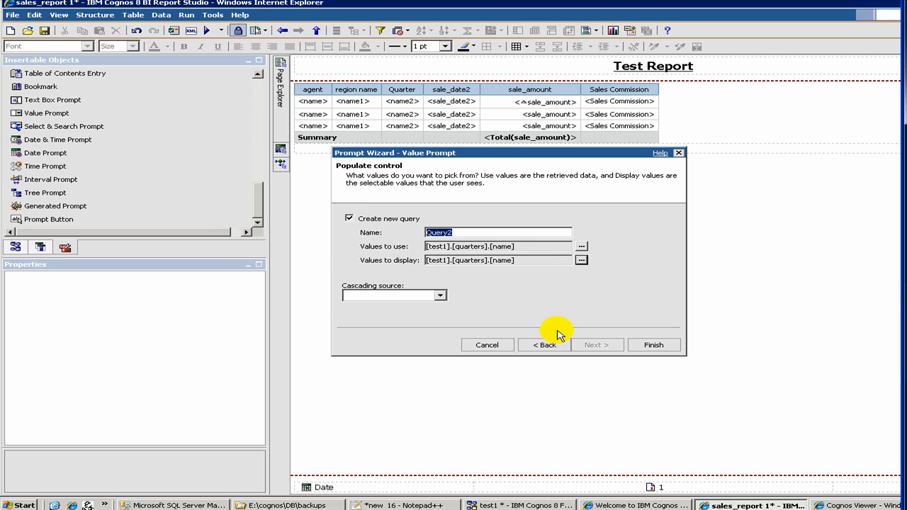
mouse_move(636, 345)
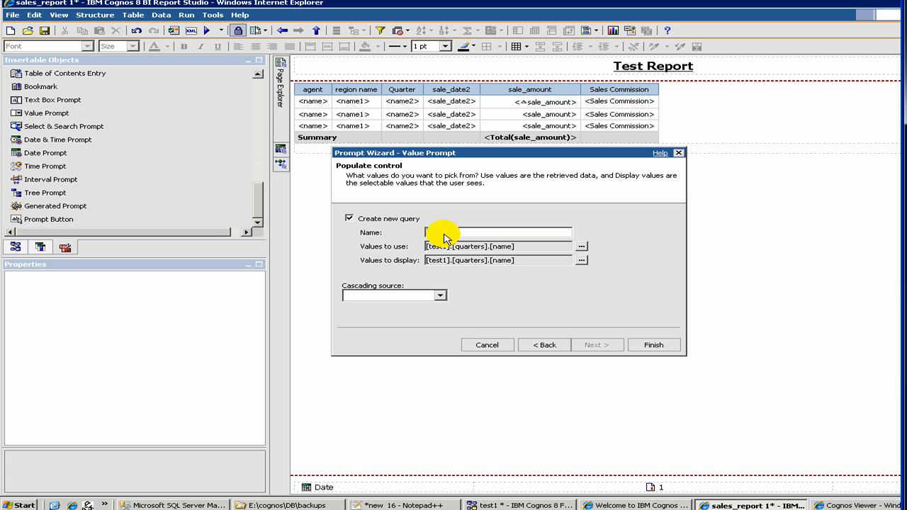
text(QueryQtr)
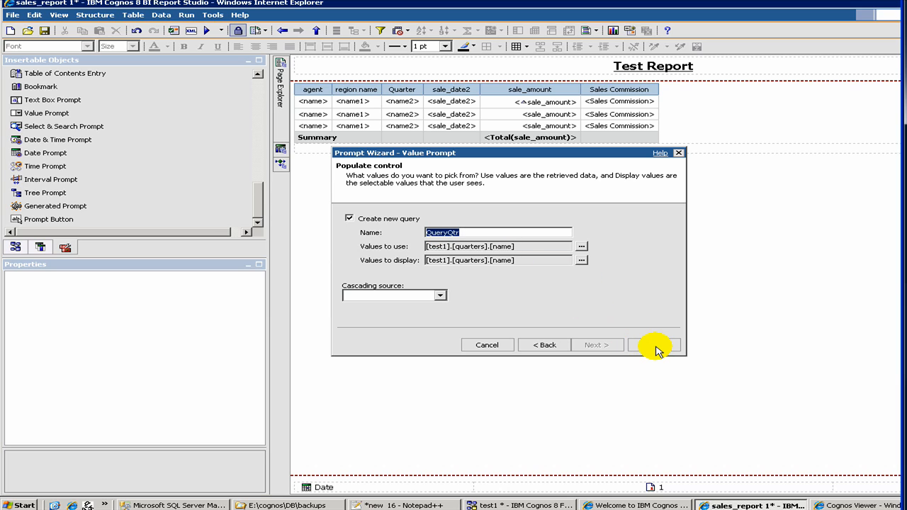
click(654, 344)
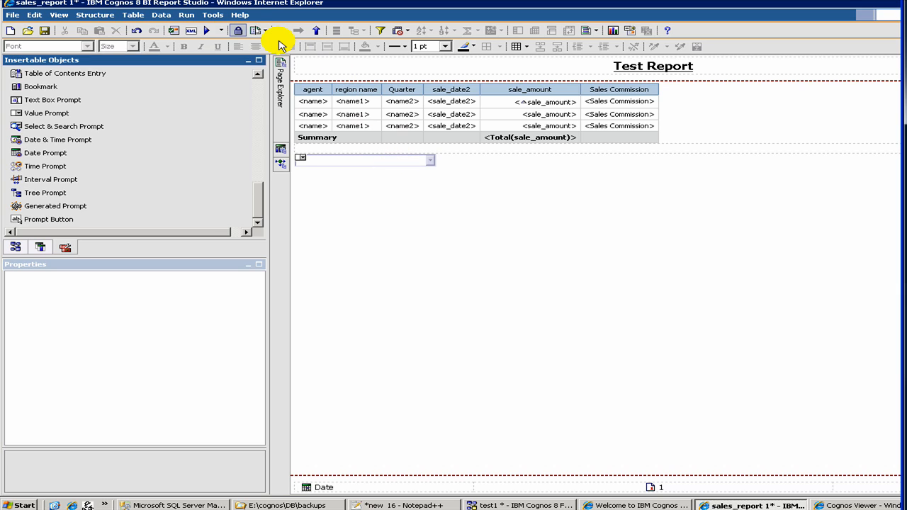
mouse_move(205, 29)
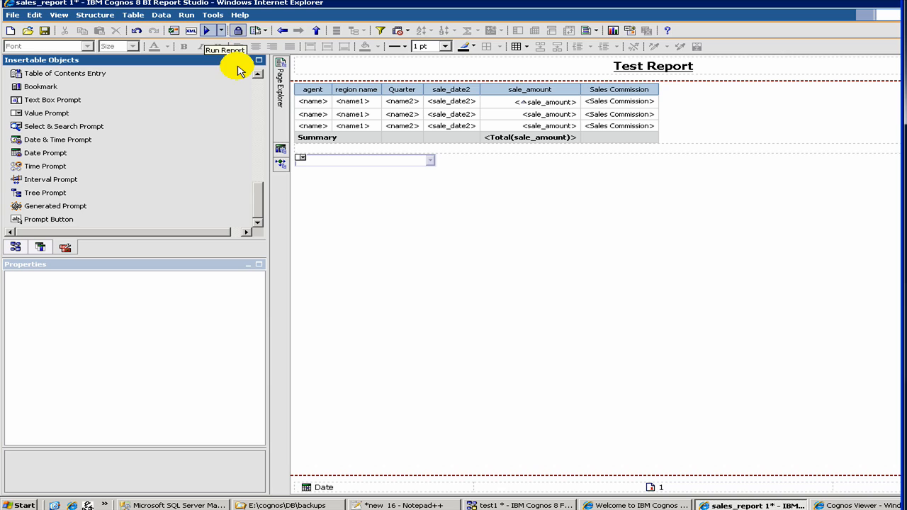
click(208, 31)
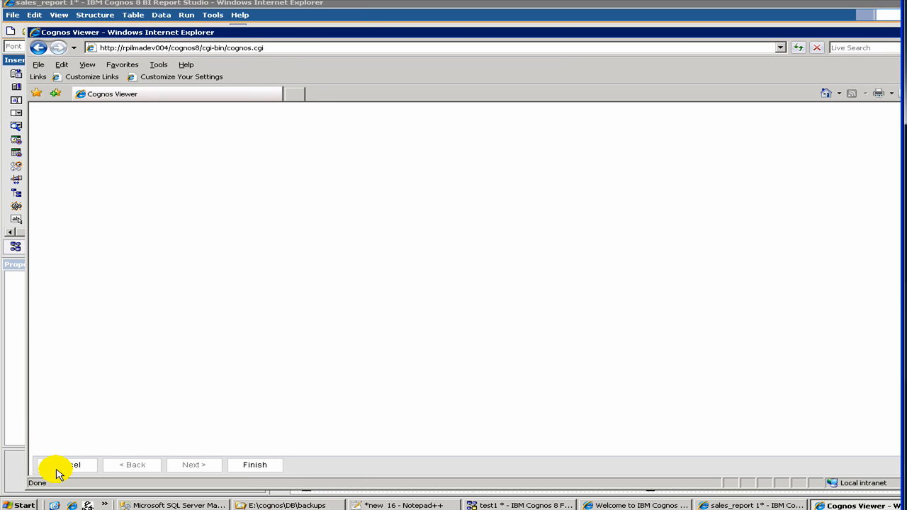
click(64, 465)
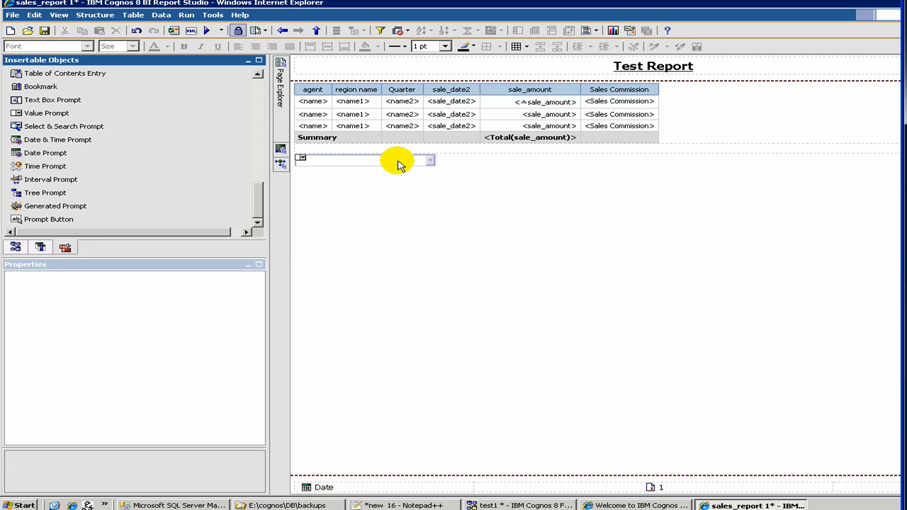
Step: Set the quarter value prompt's Auto-Submit property to Yes
click(396, 159)
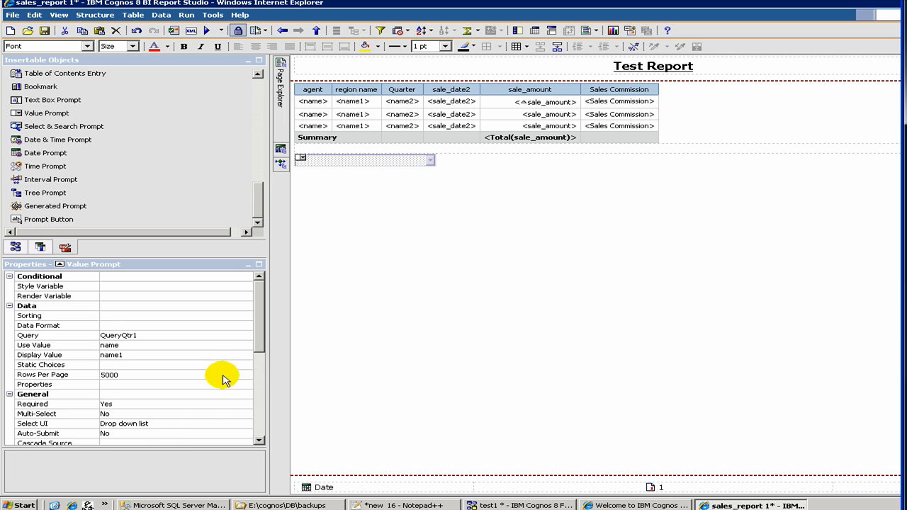
scroll(down, 3)
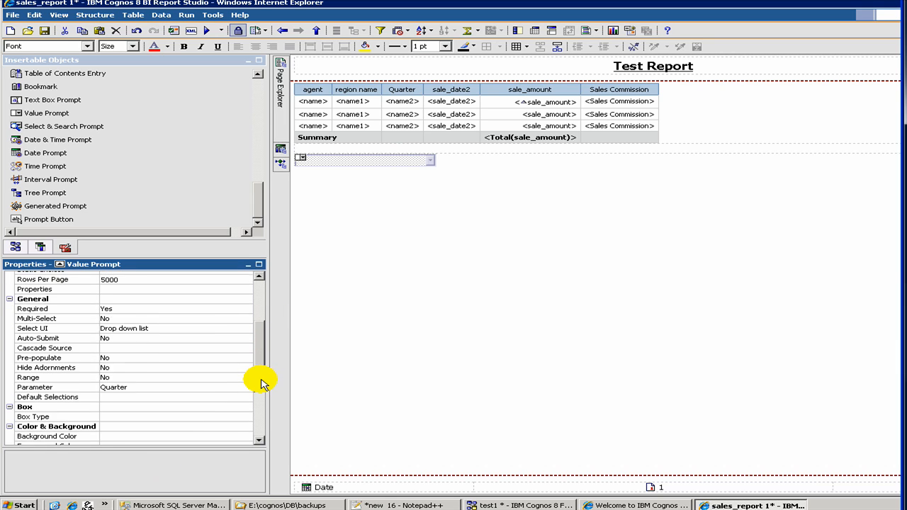
scroll(down, 3)
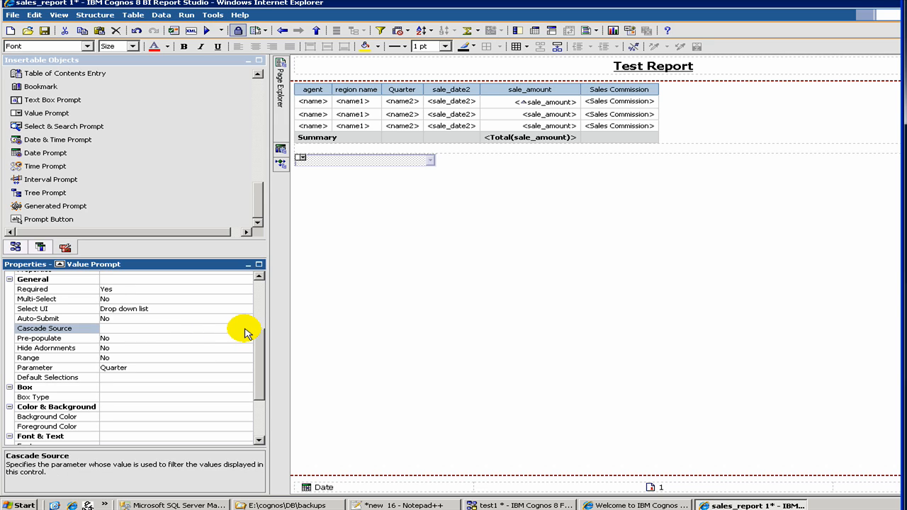
click(246, 328)
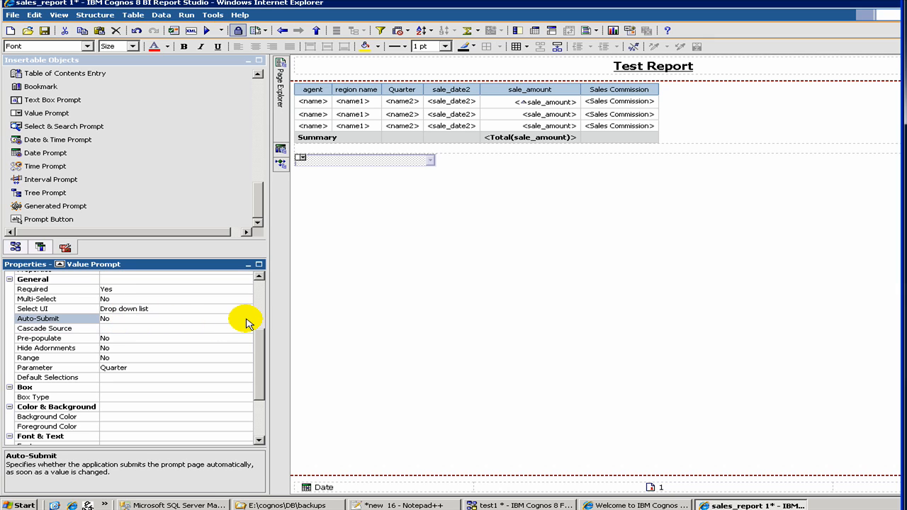
click(246, 319)
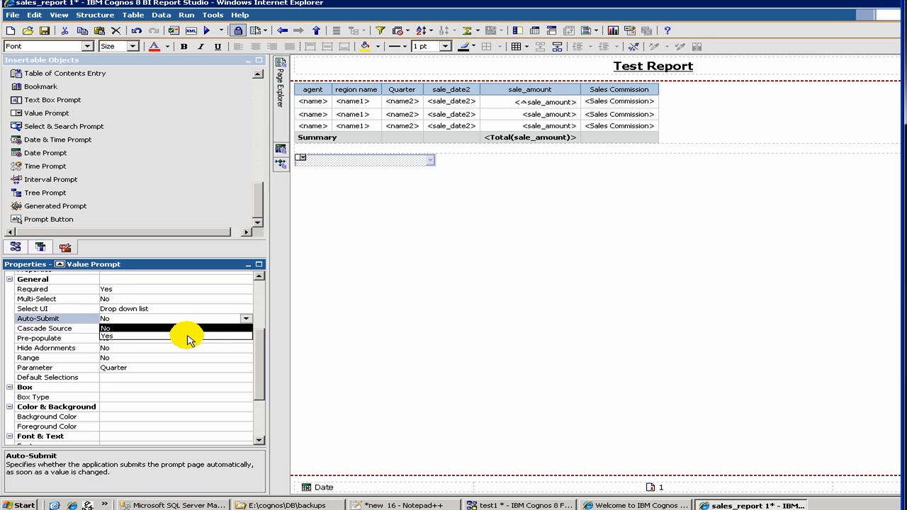
click(107, 336)
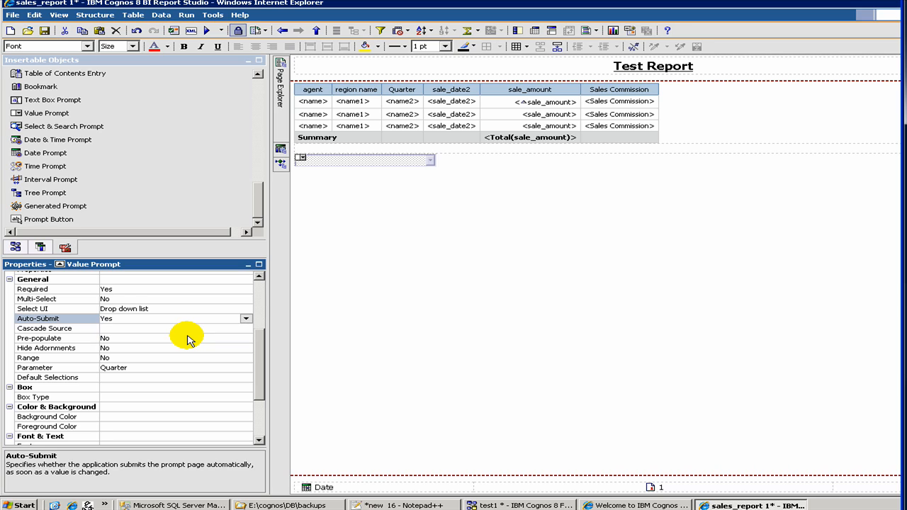
mouse_move(369, 194)
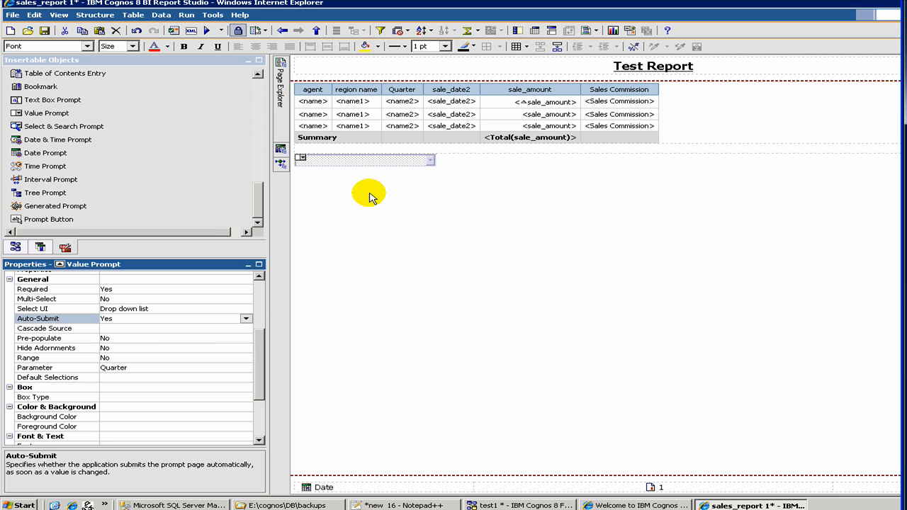
mouse_move(631, 471)
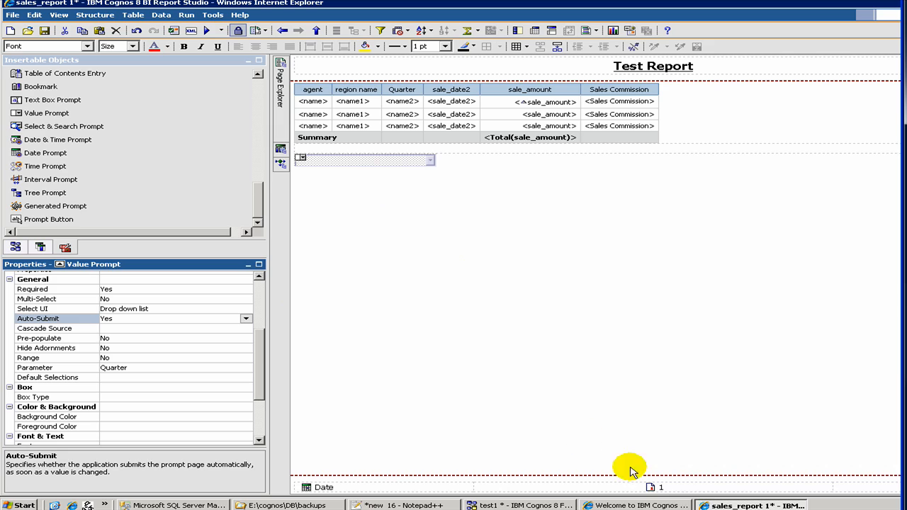
mouse_move(509, 175)
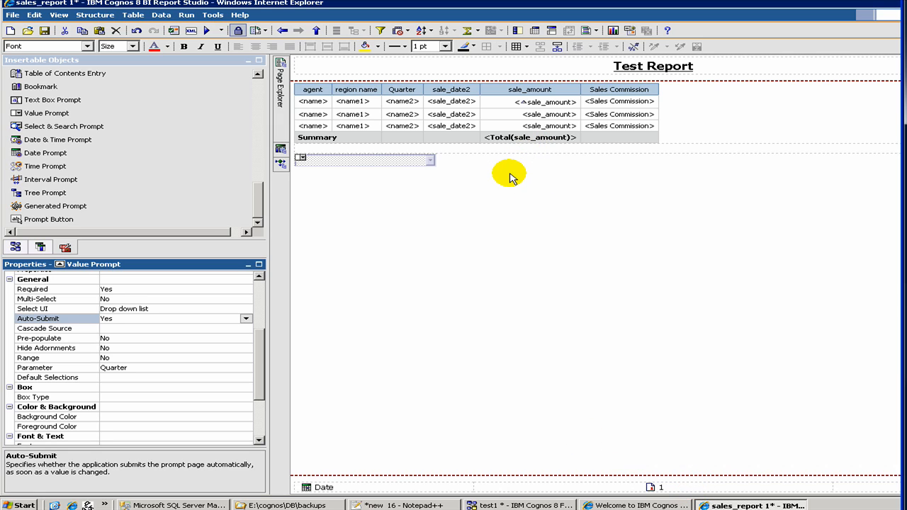
mouse_move(367, 111)
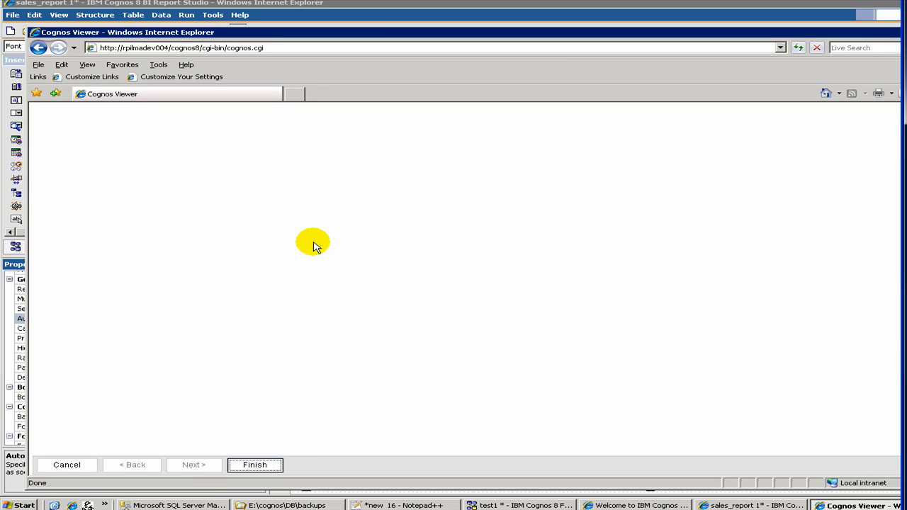
Step: Choose Quarter 2 in the prompt page drop-down and run the report
click(254, 464)
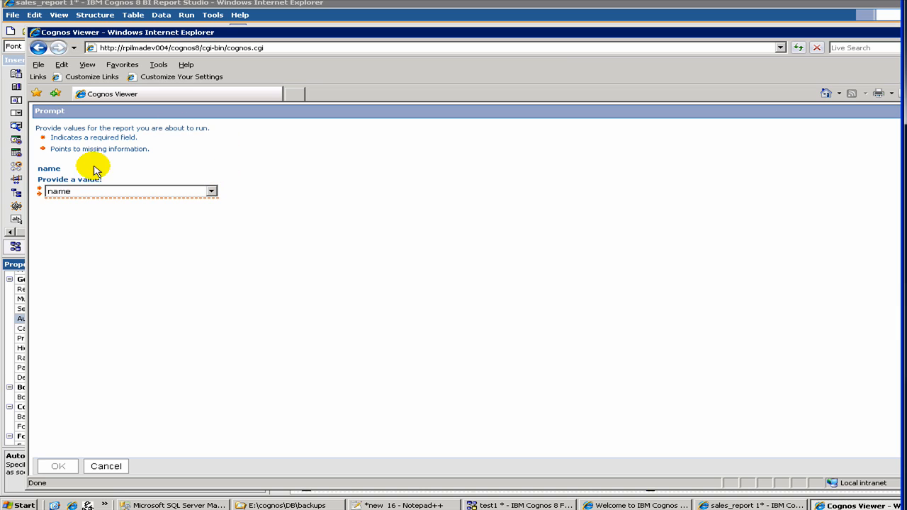
mouse_move(96, 195)
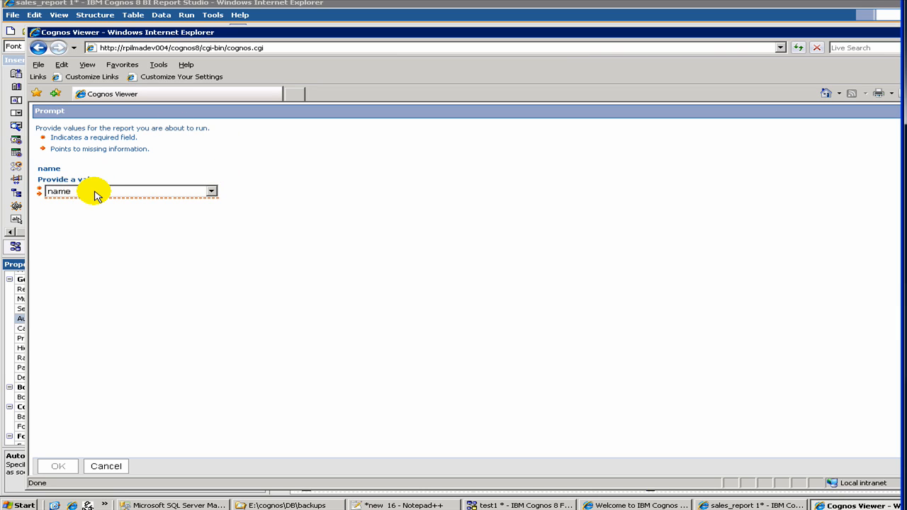
click(210, 191)
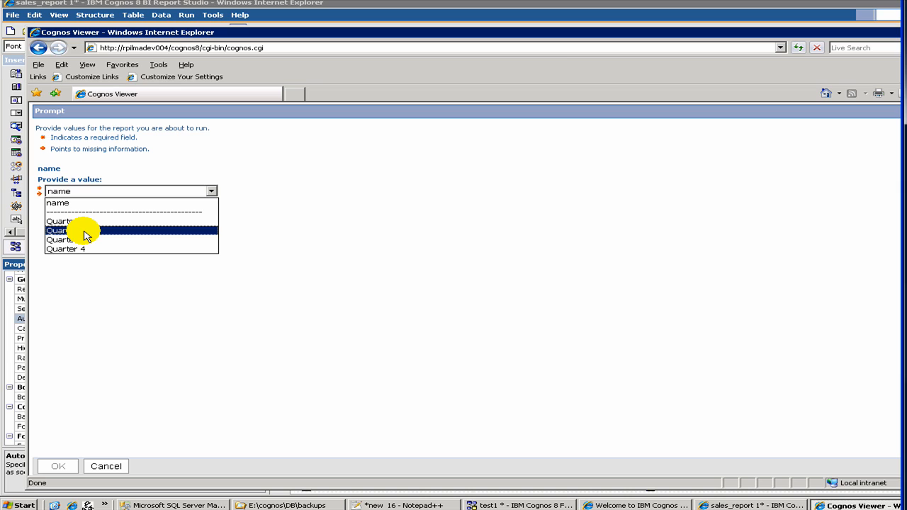
click(61, 230)
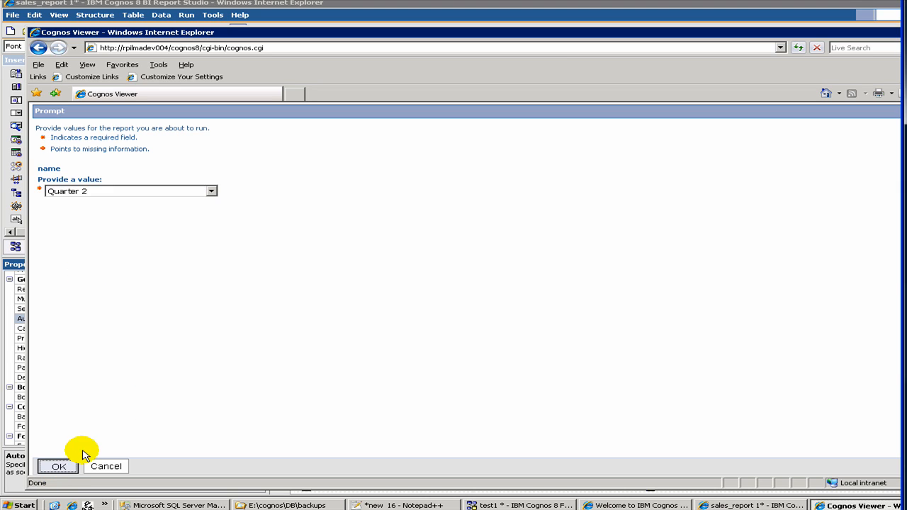
click(58, 466)
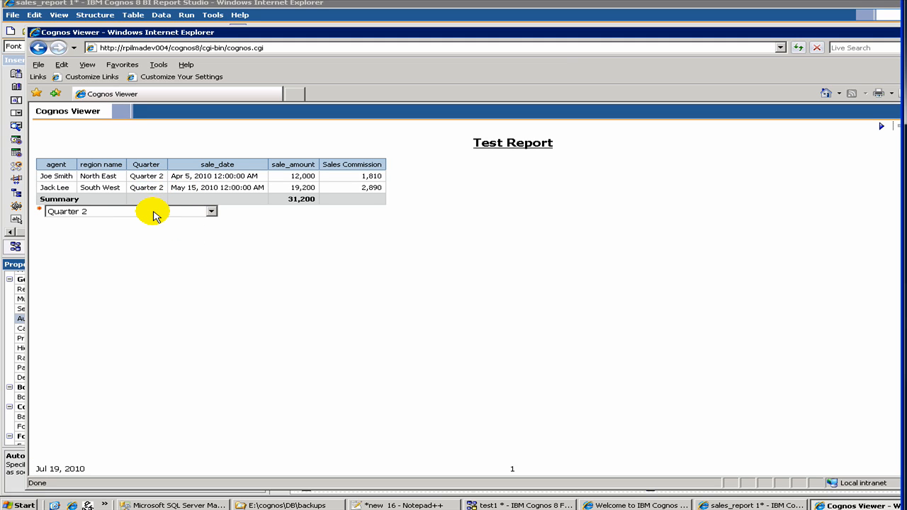
Step: Switch the report's Quarter drop-down to Quarter 1, then to Quarter 3
click(211, 212)
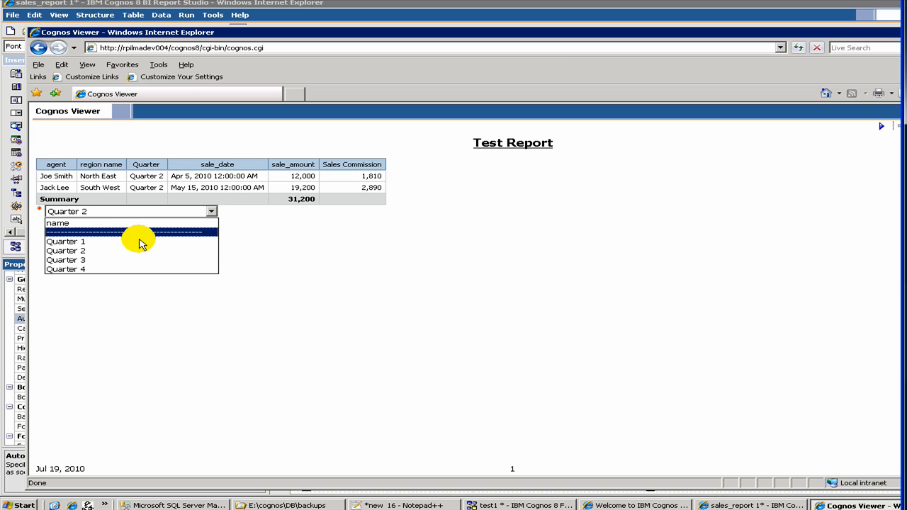
click(65, 241)
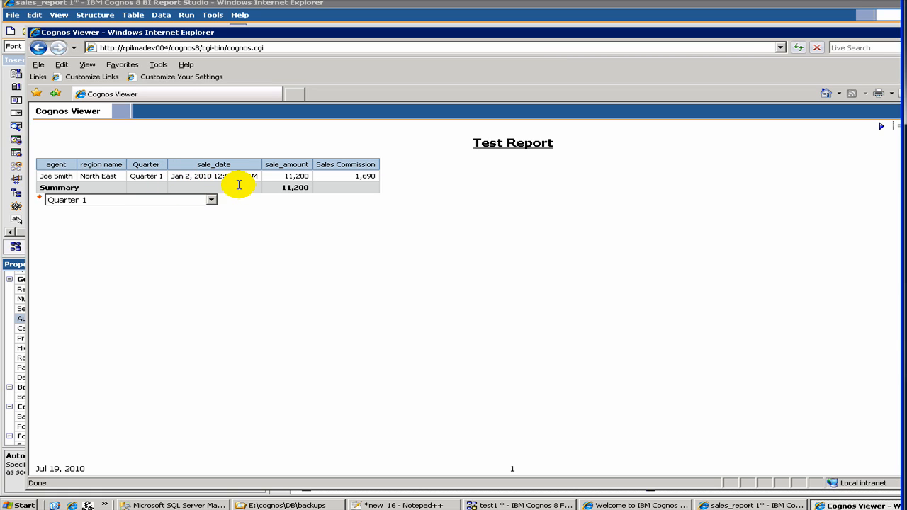
click(210, 200)
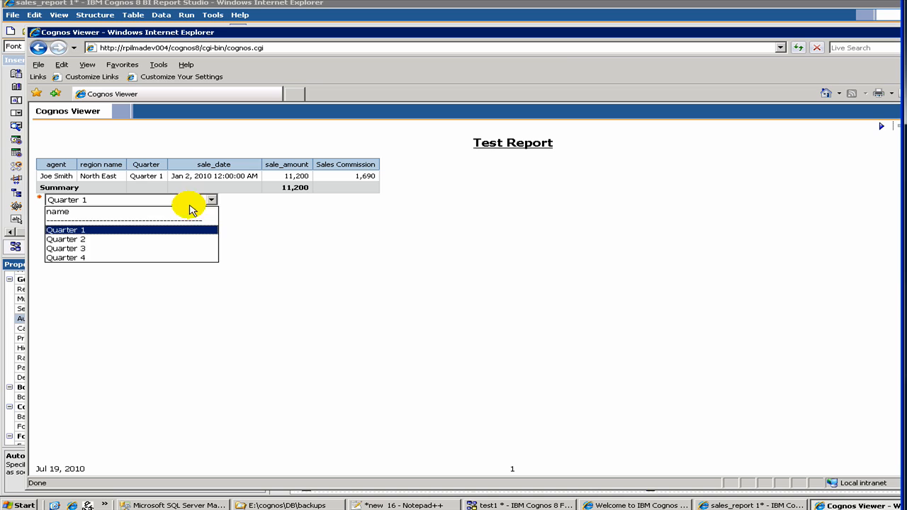
click(65, 249)
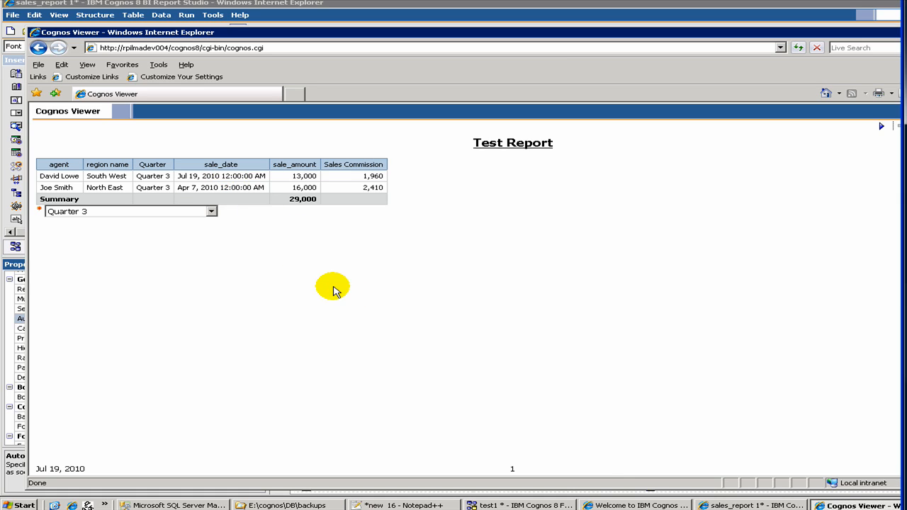
mouse_move(730, 504)
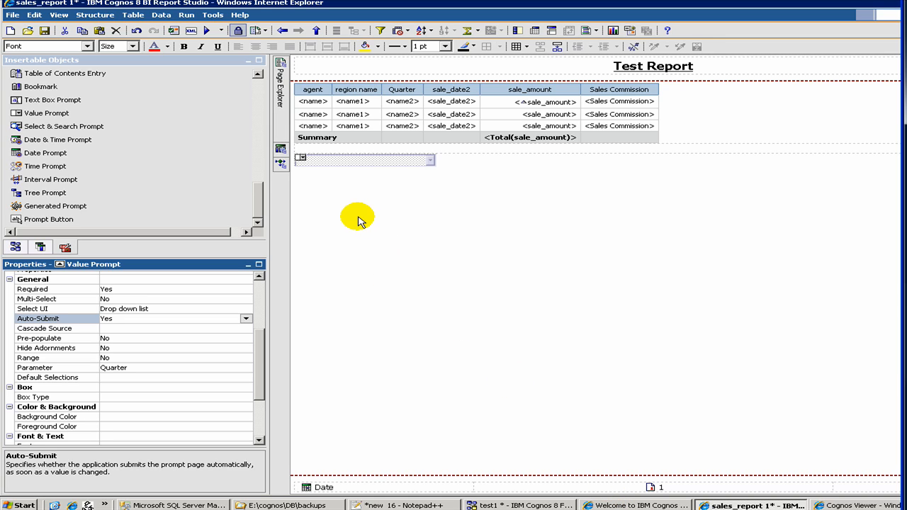
mouse_move(362, 211)
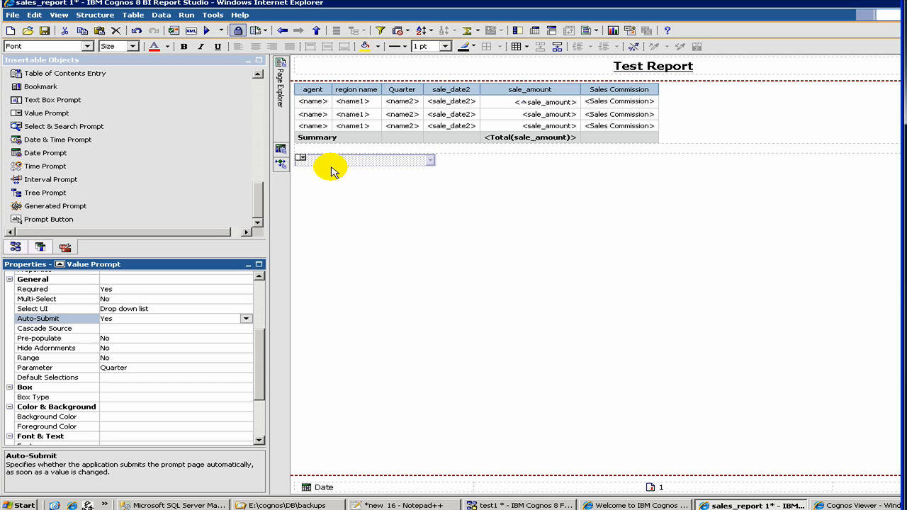
mouse_move(324, 168)
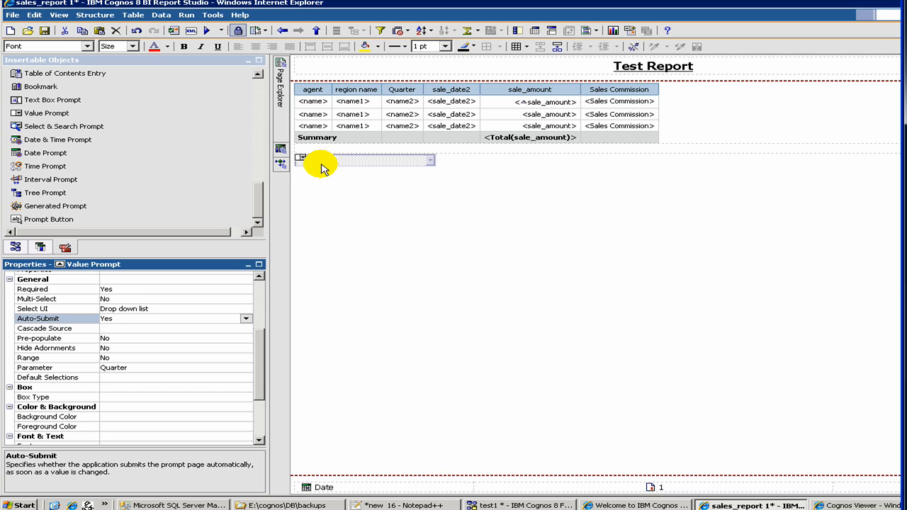
mouse_move(326, 163)
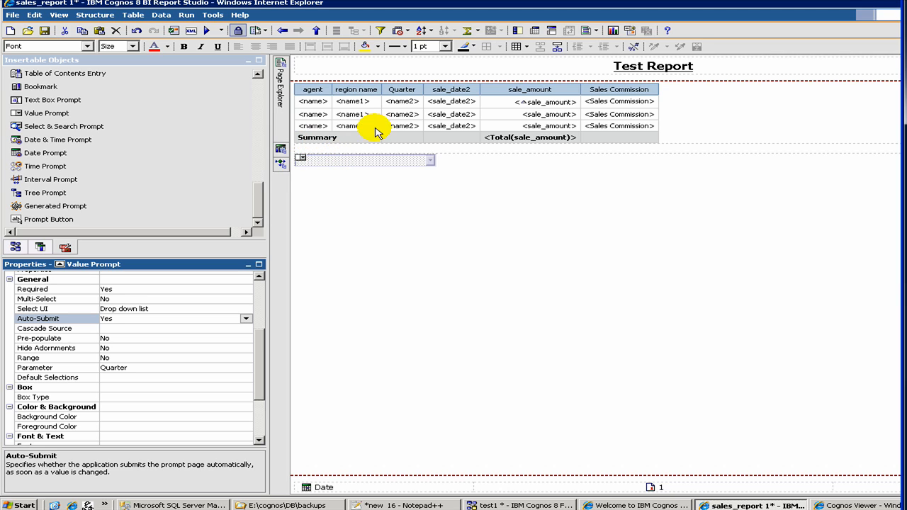
mouse_move(525, 117)
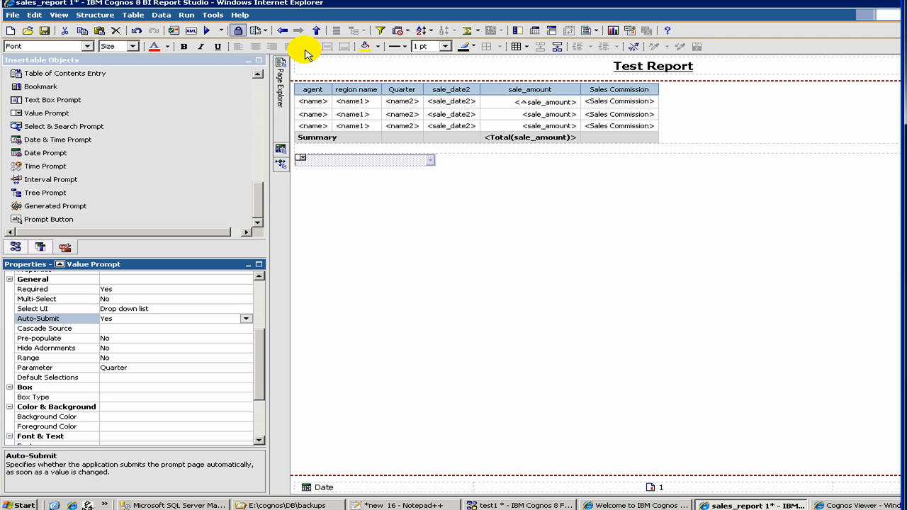
mouse_move(385, 126)
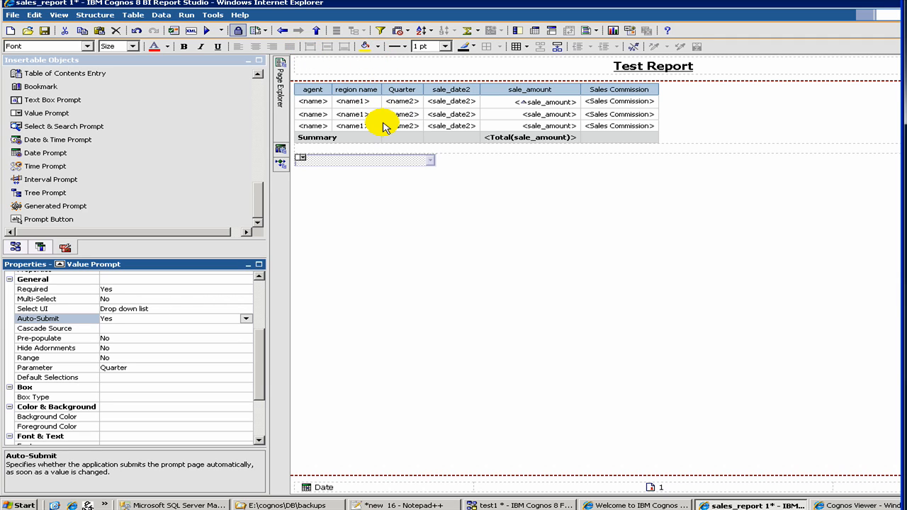
mouse_move(446, 151)
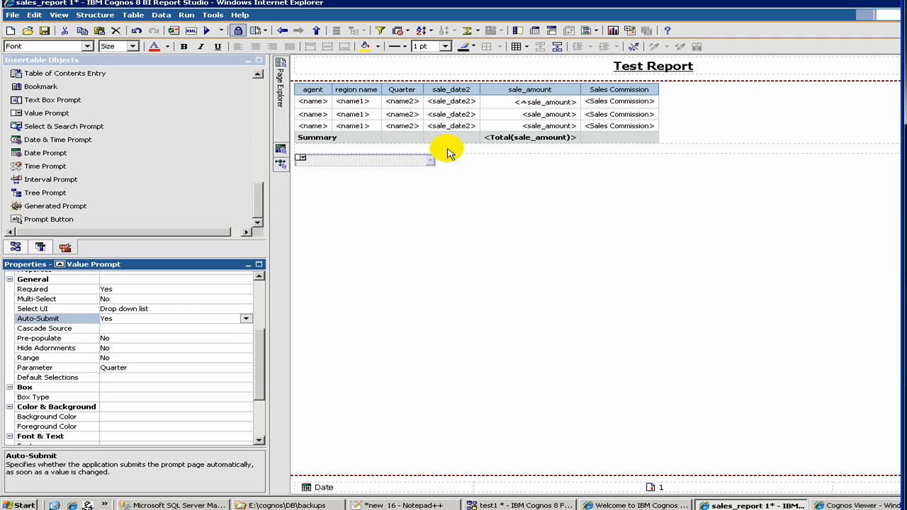
mouse_move(521, 163)
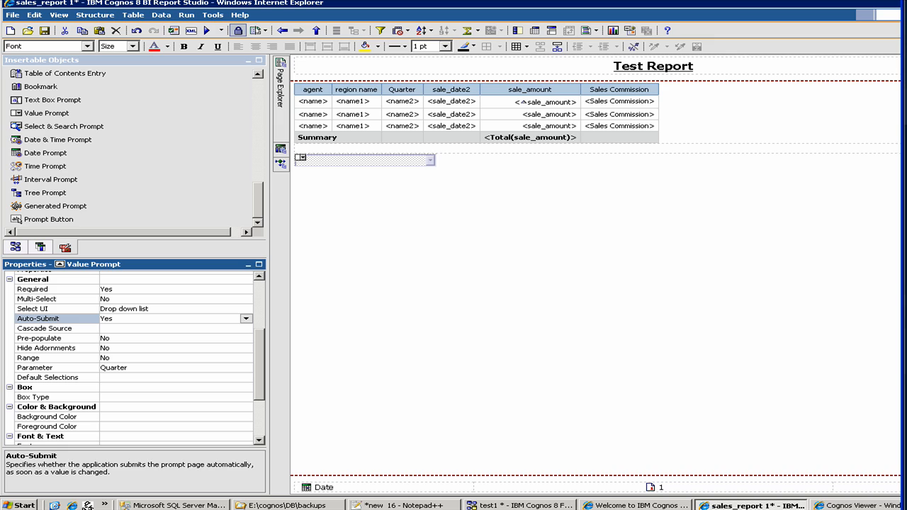
mouse_move(640, 163)
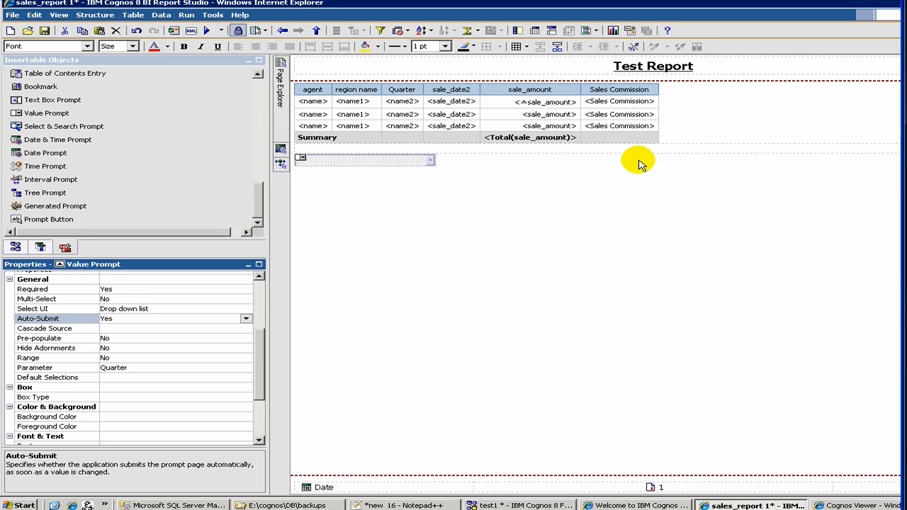